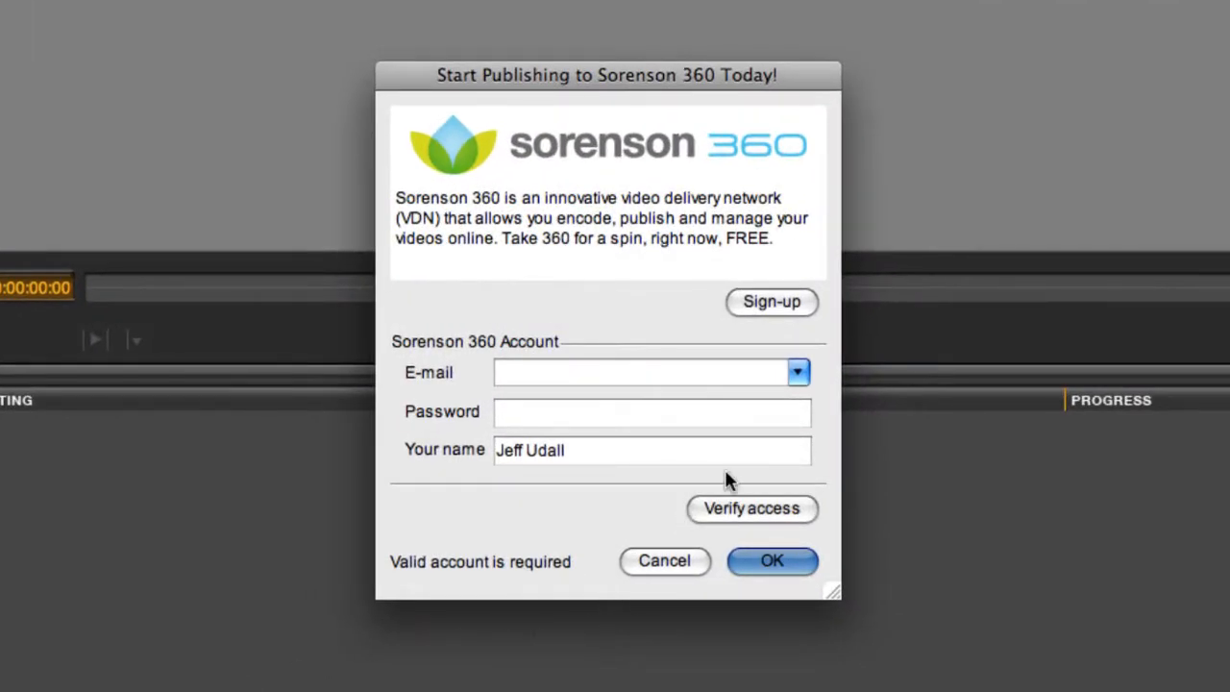
mouse_move(709, 354)
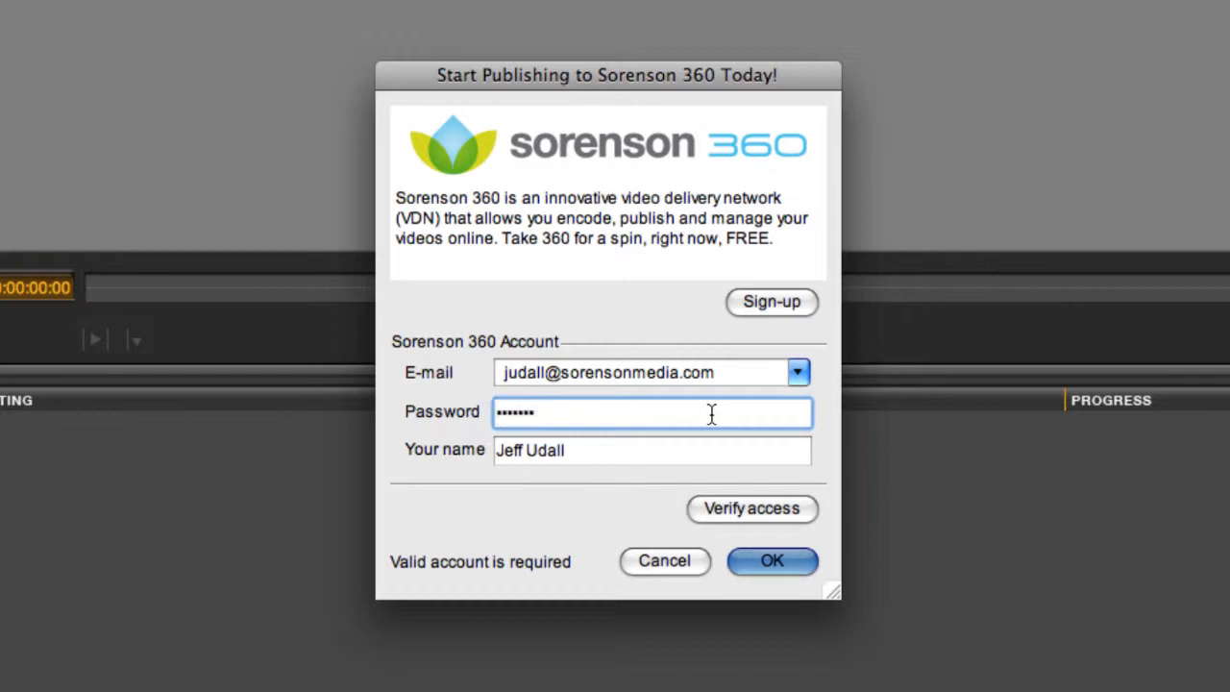
Step: Verify the Sorenson 360 e-mail and password with the server and save the account
left_click(751, 508)
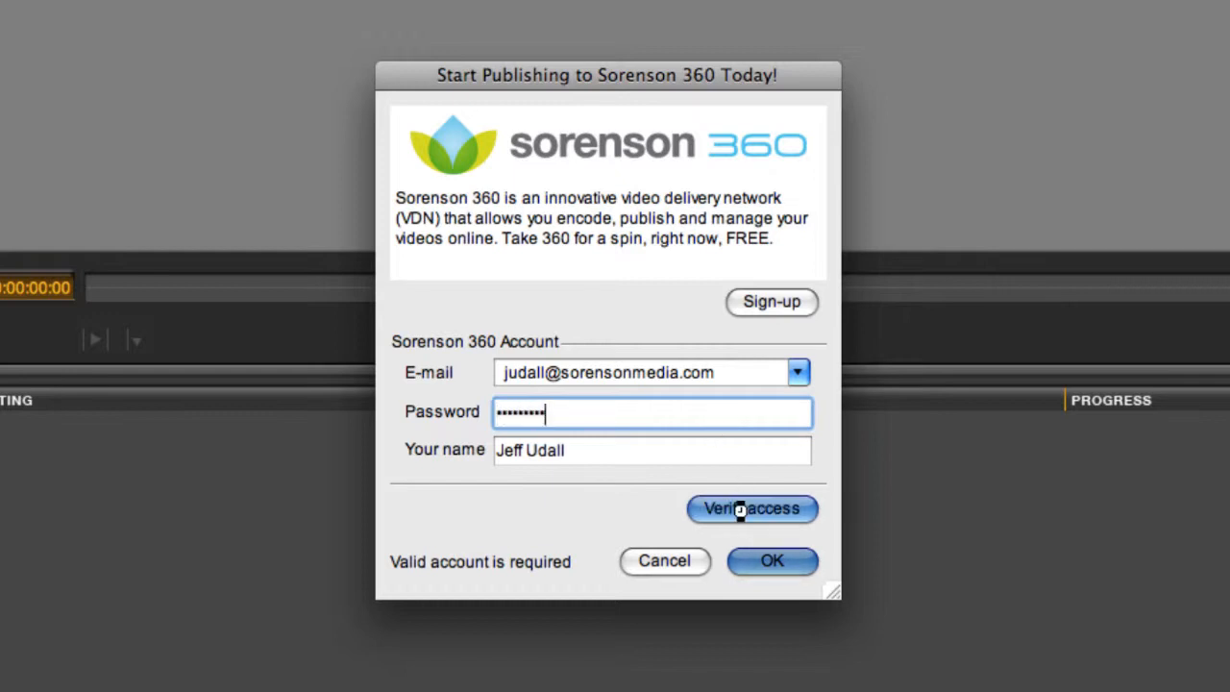
left_click(751, 507)
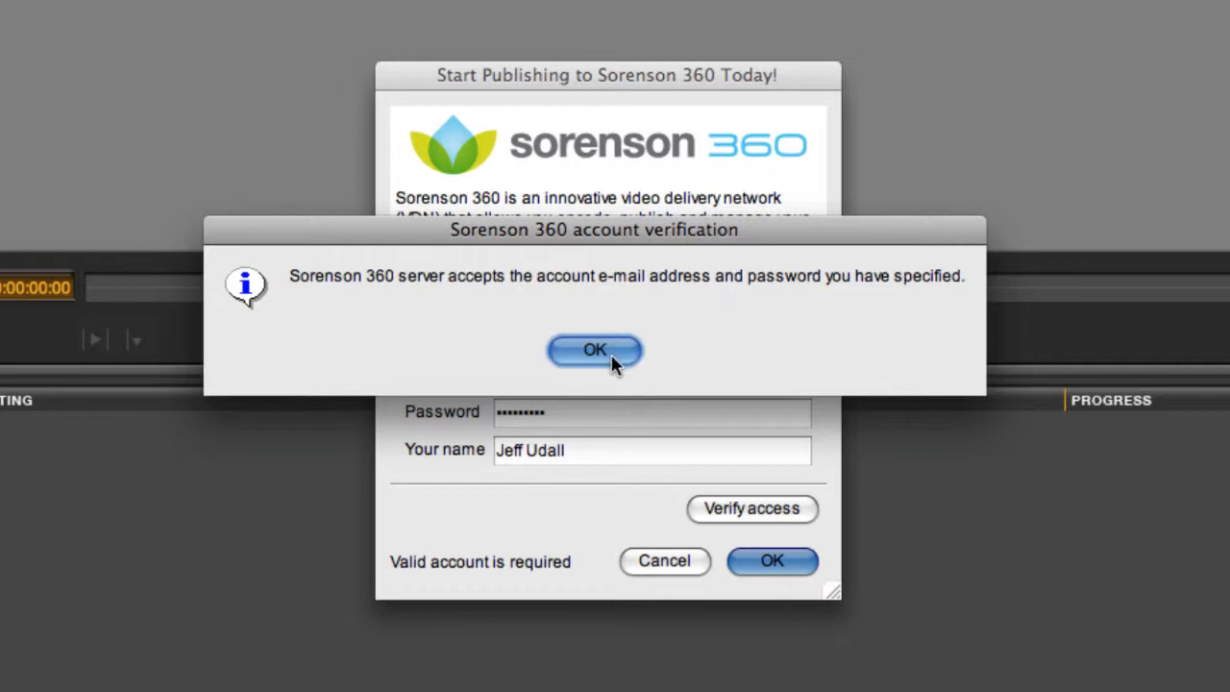
left_click(594, 350)
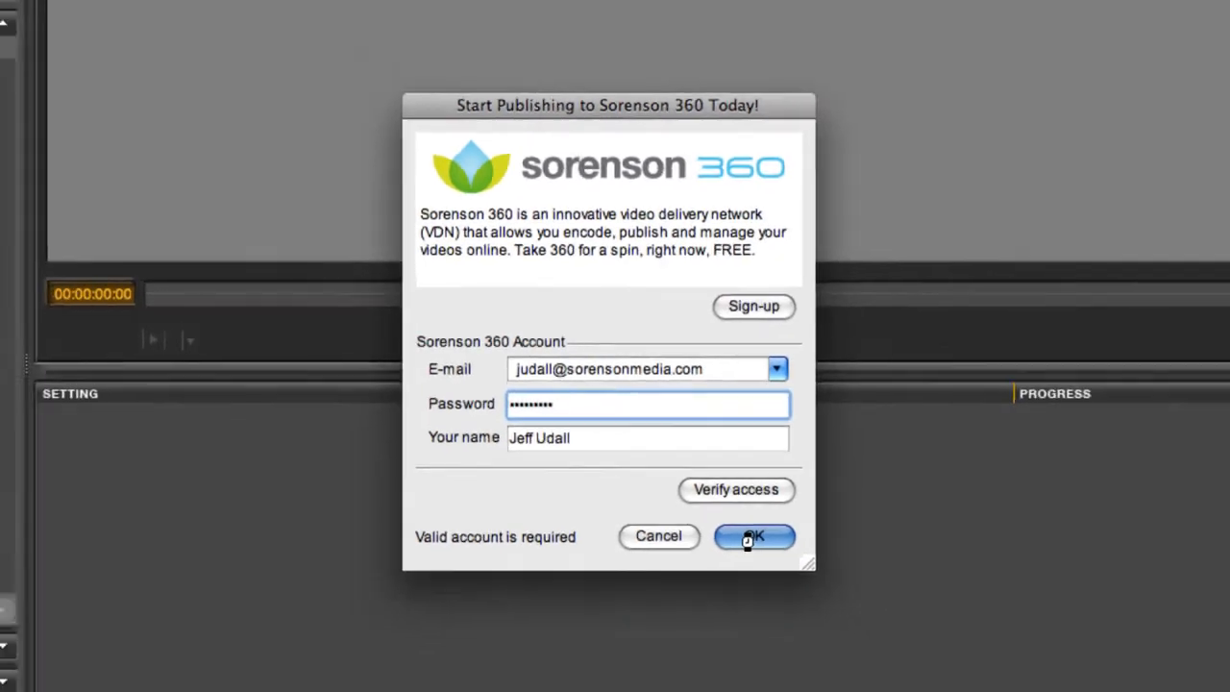
left_click(753, 536)
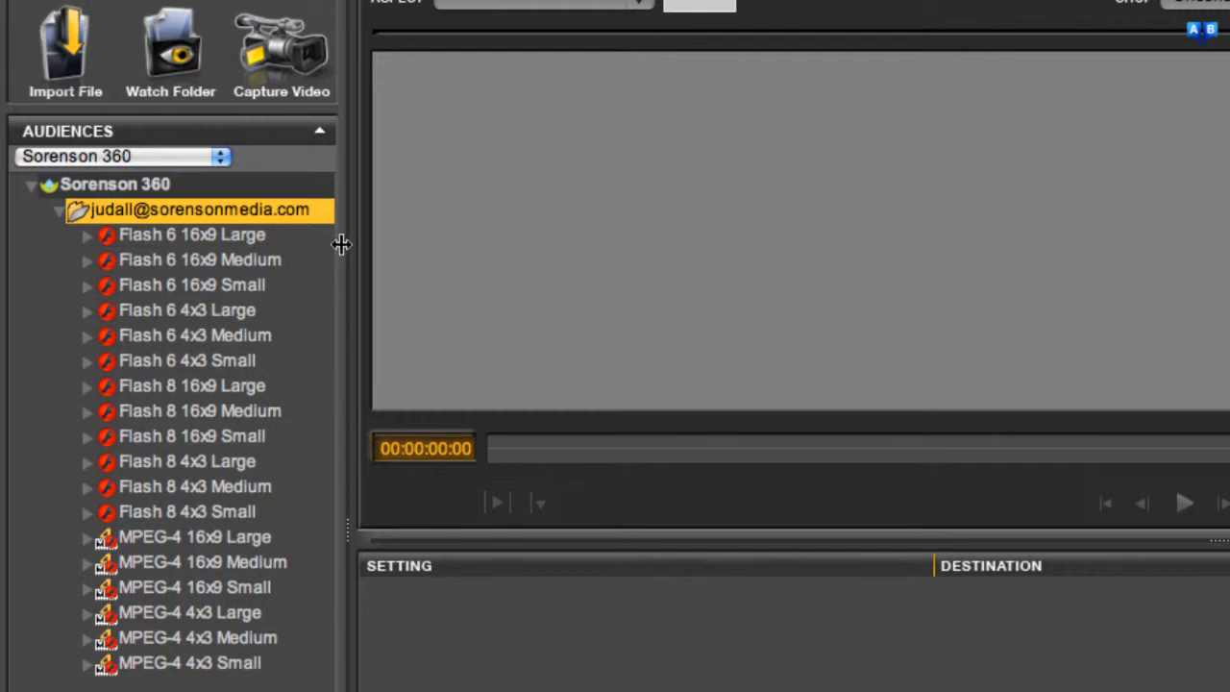
mouse_move(257, 246)
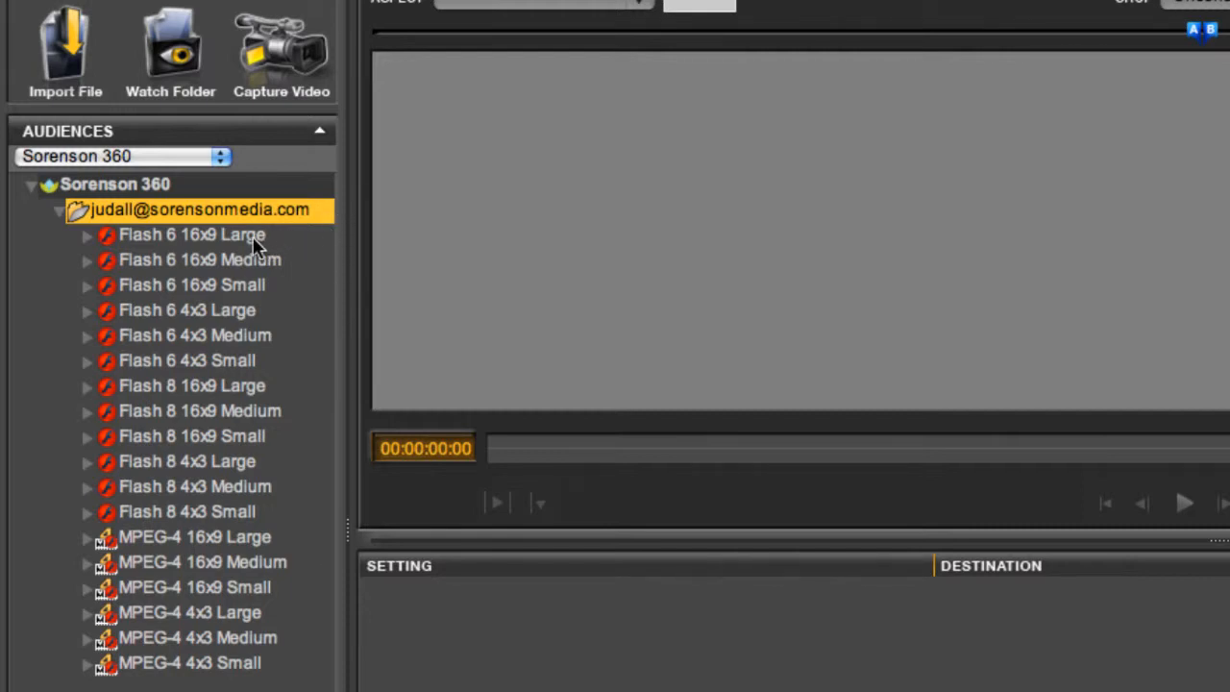
left_click(192, 385)
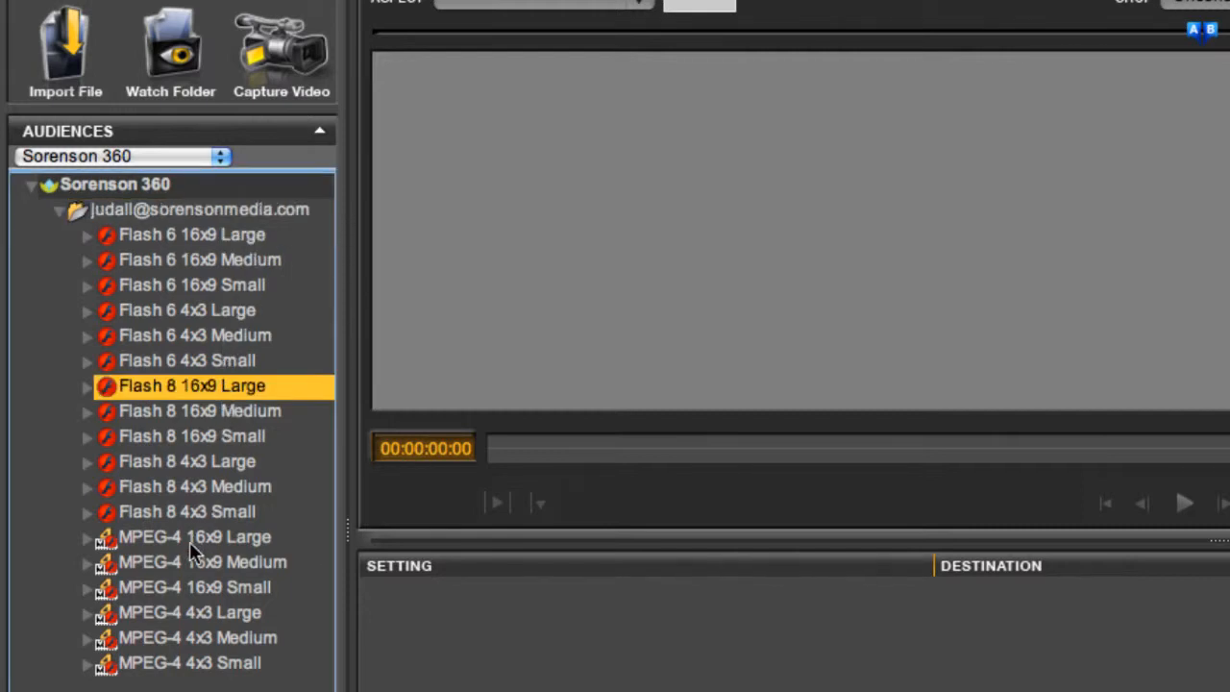
left_click(196, 538)
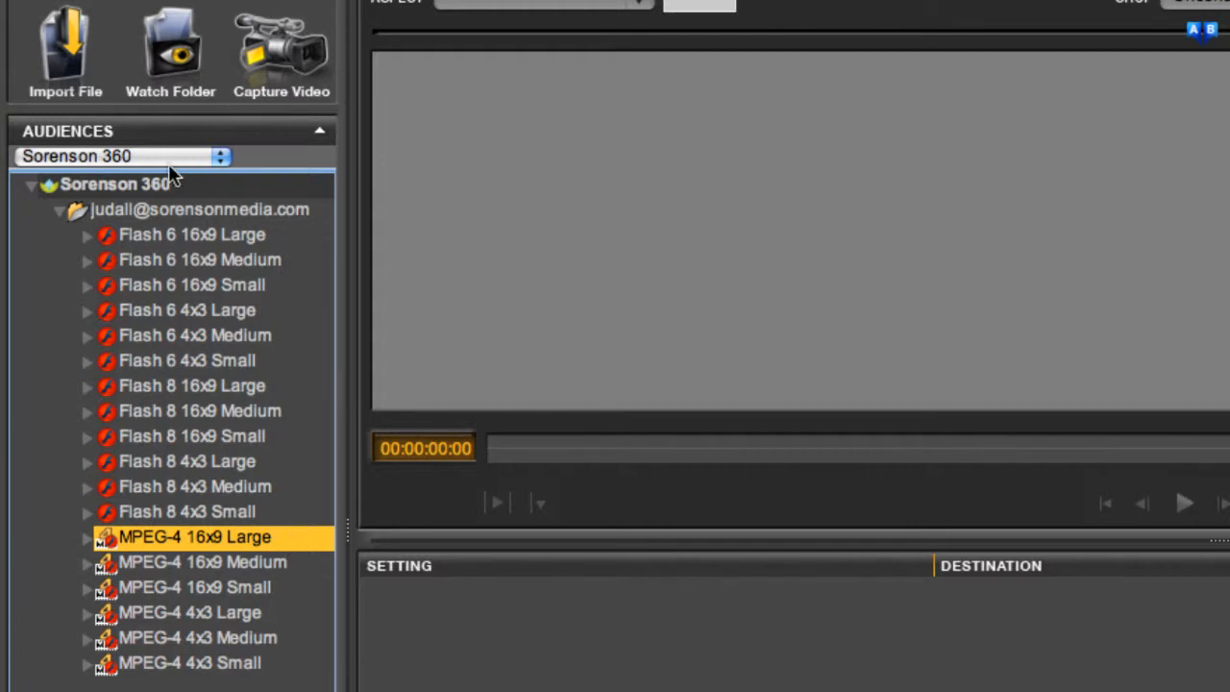
left_click(123, 156)
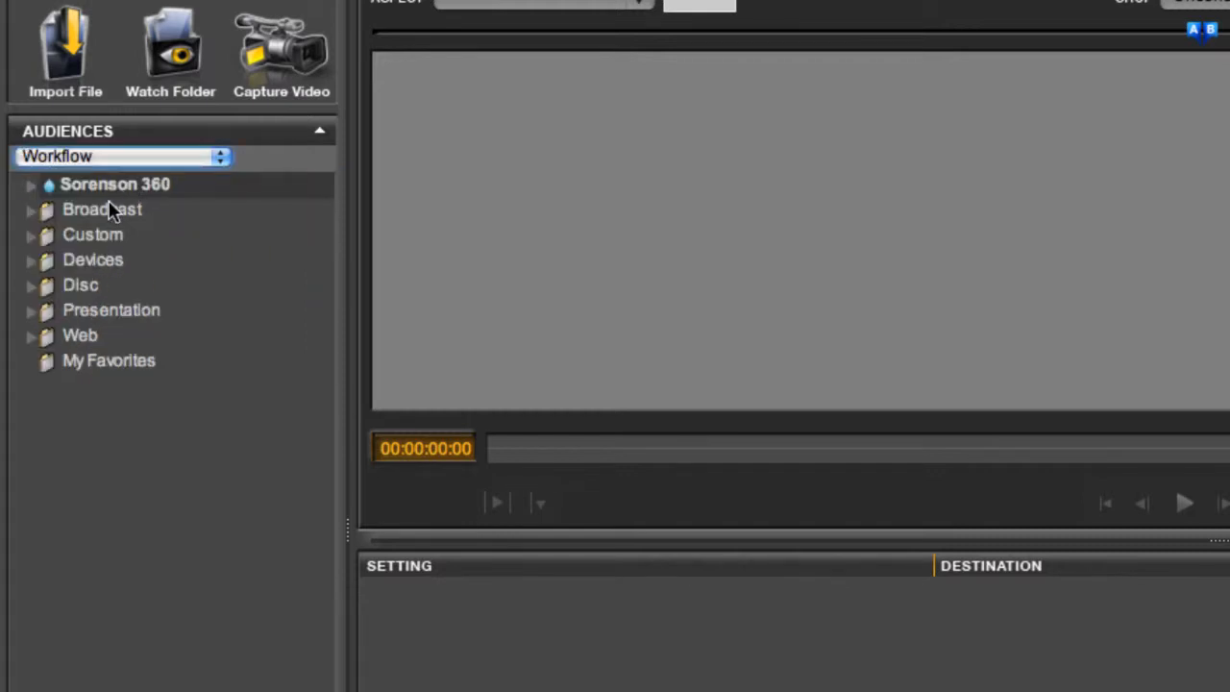
left_click(115, 184)
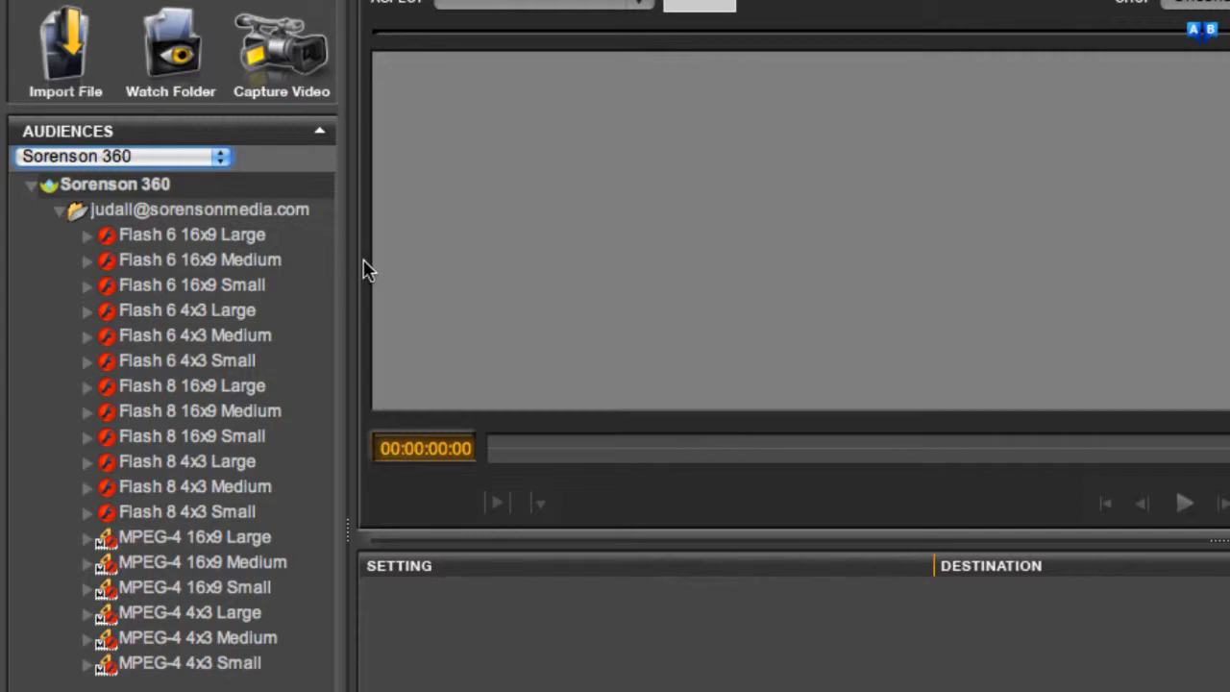
Step: Import Caveman.mp4 and apply the Flash 8 16x9 Large preset to it
left_click(65, 48)
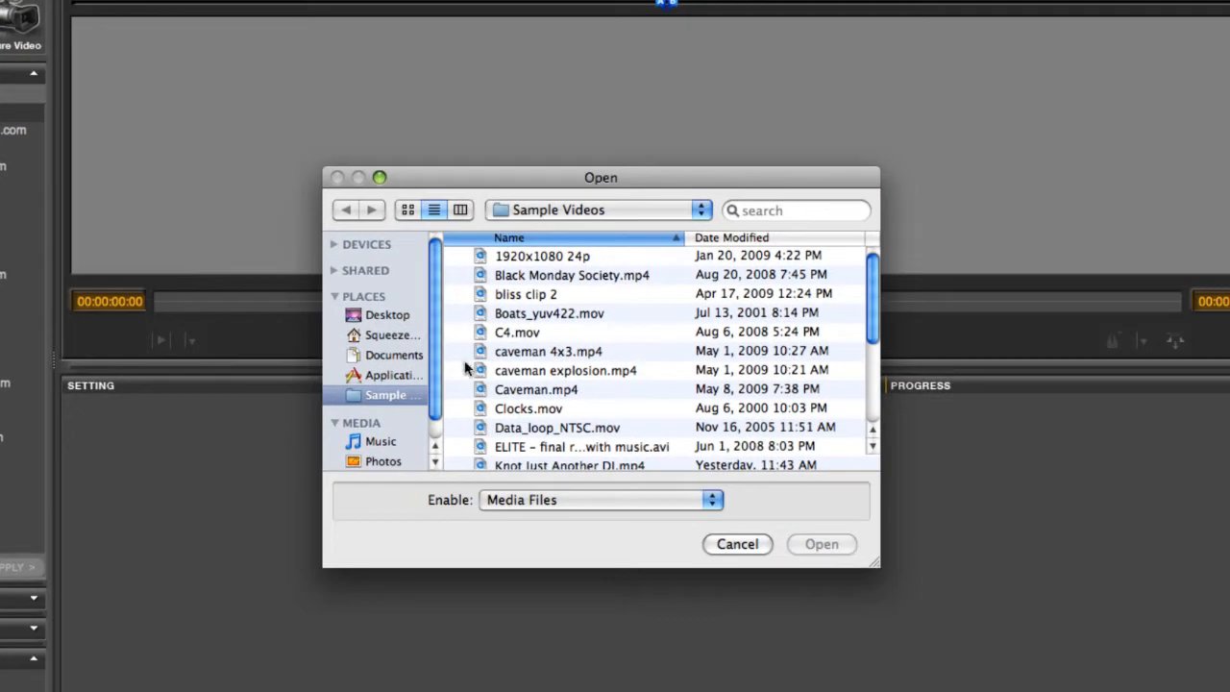
left_click(738, 543)
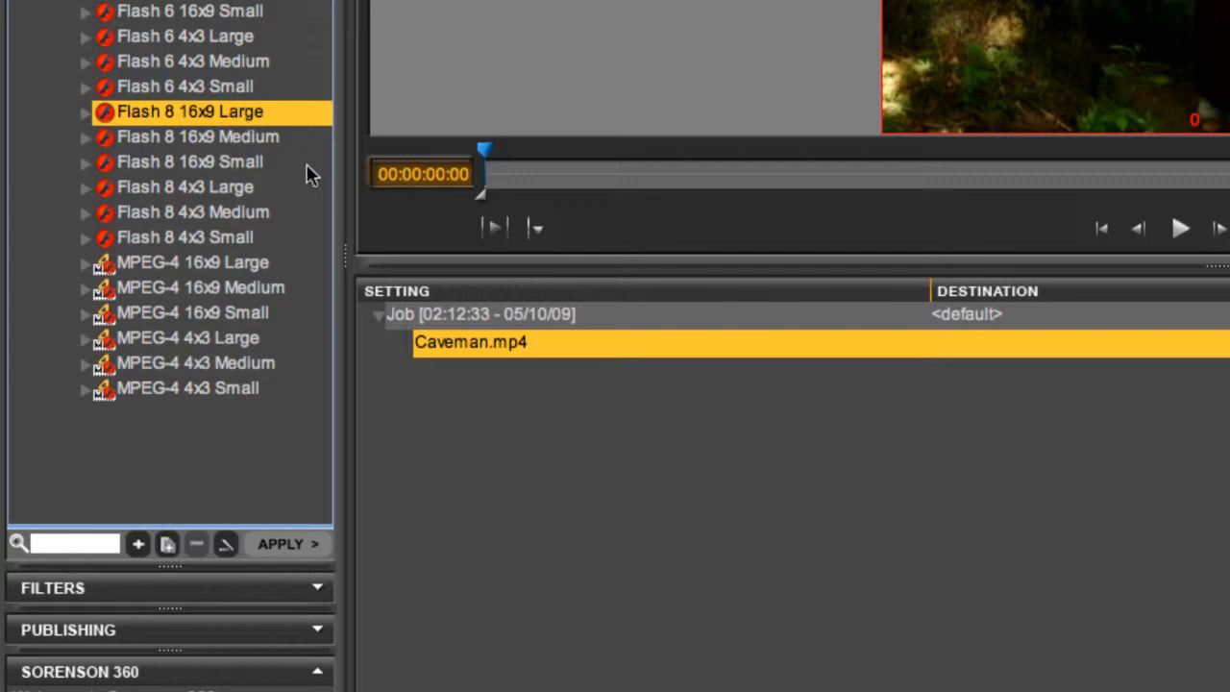
left_click(288, 543)
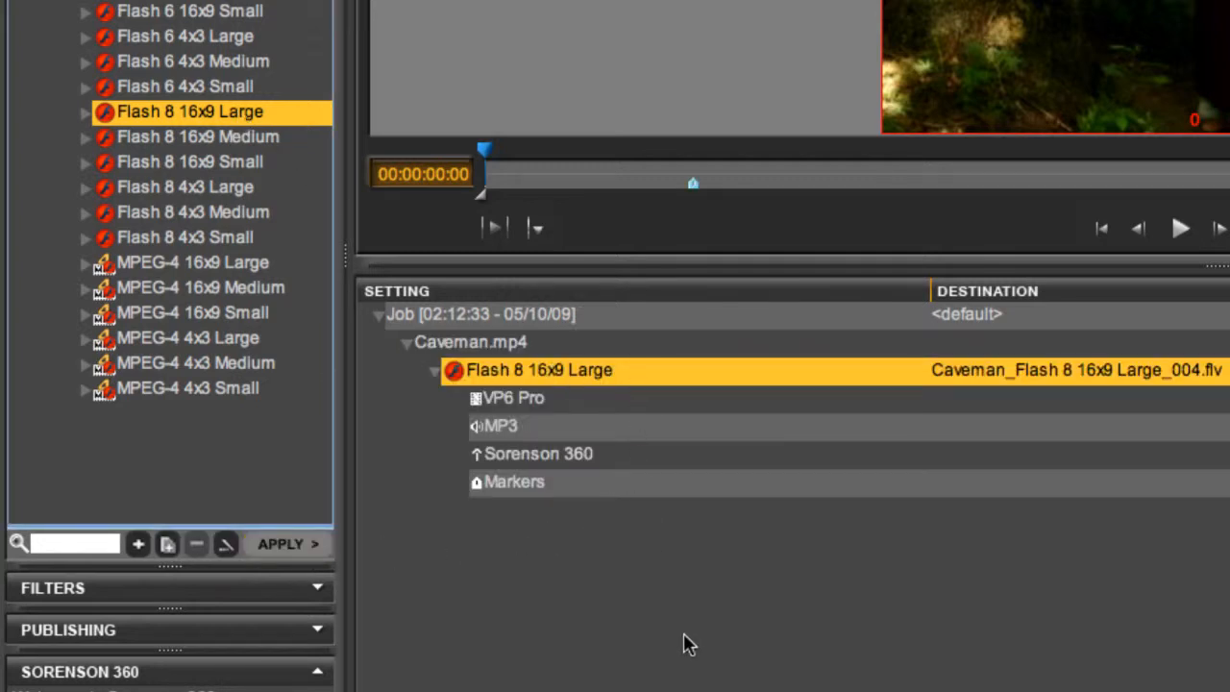
left_click(500, 426)
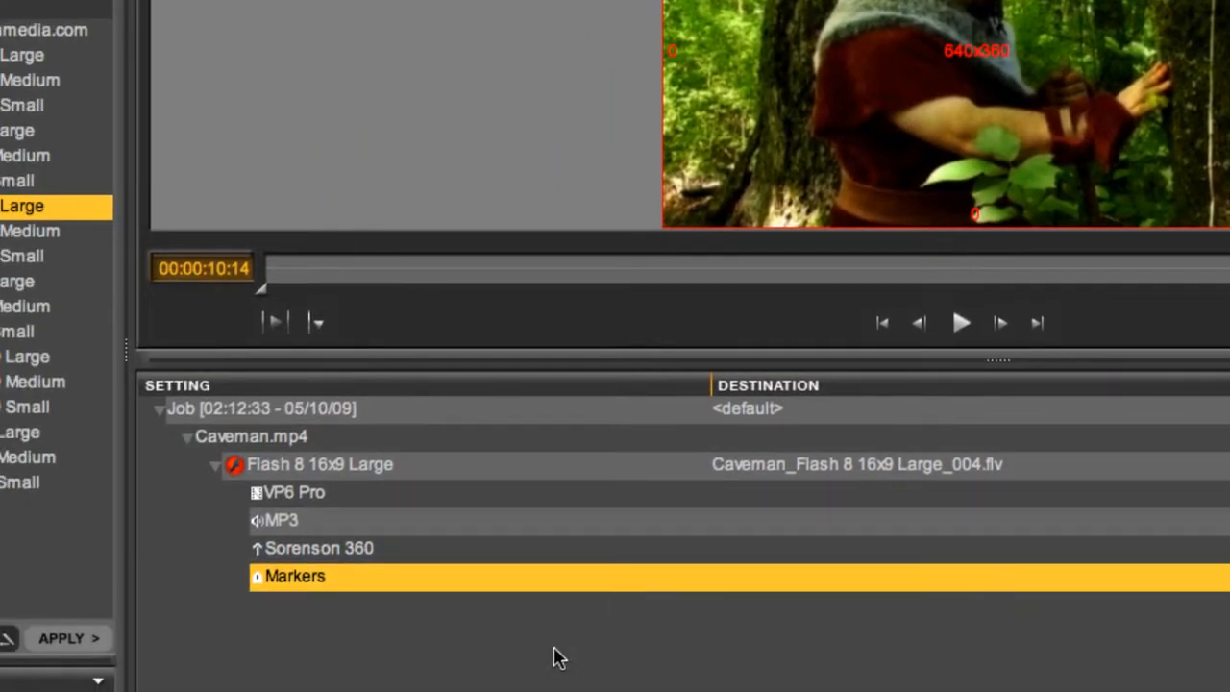
Step: Add Sorenson 360 publishing to the job and accept its settings
double_click(319, 548)
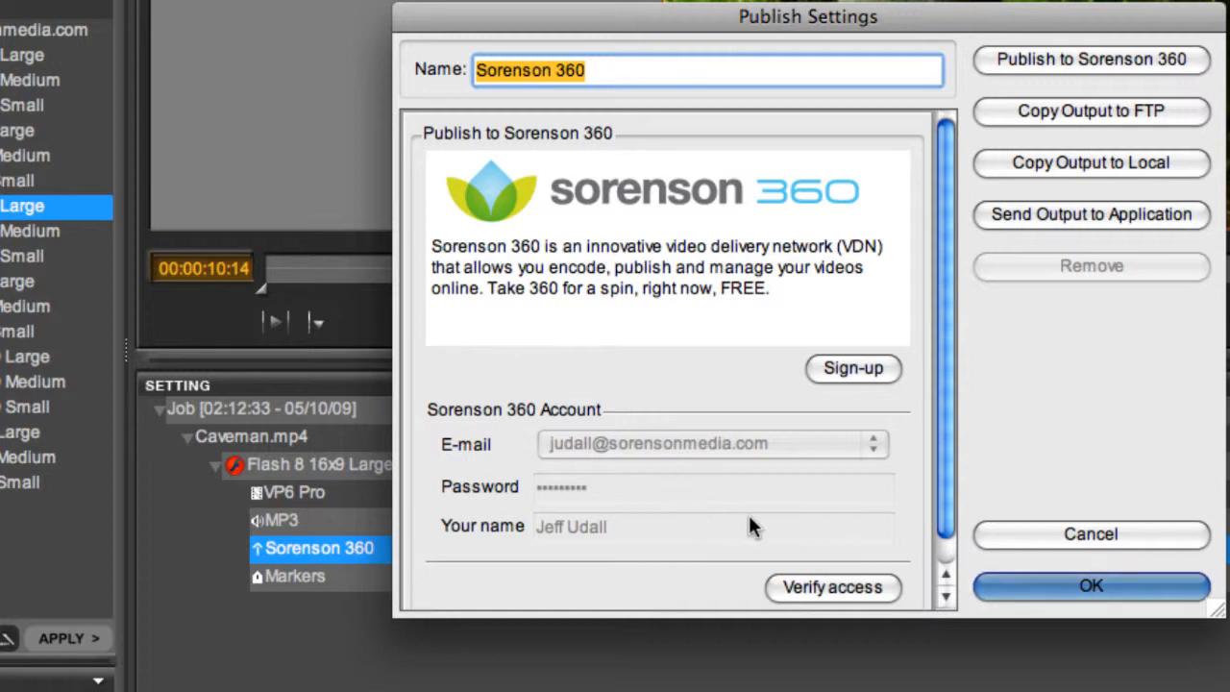
left_click(1092, 584)
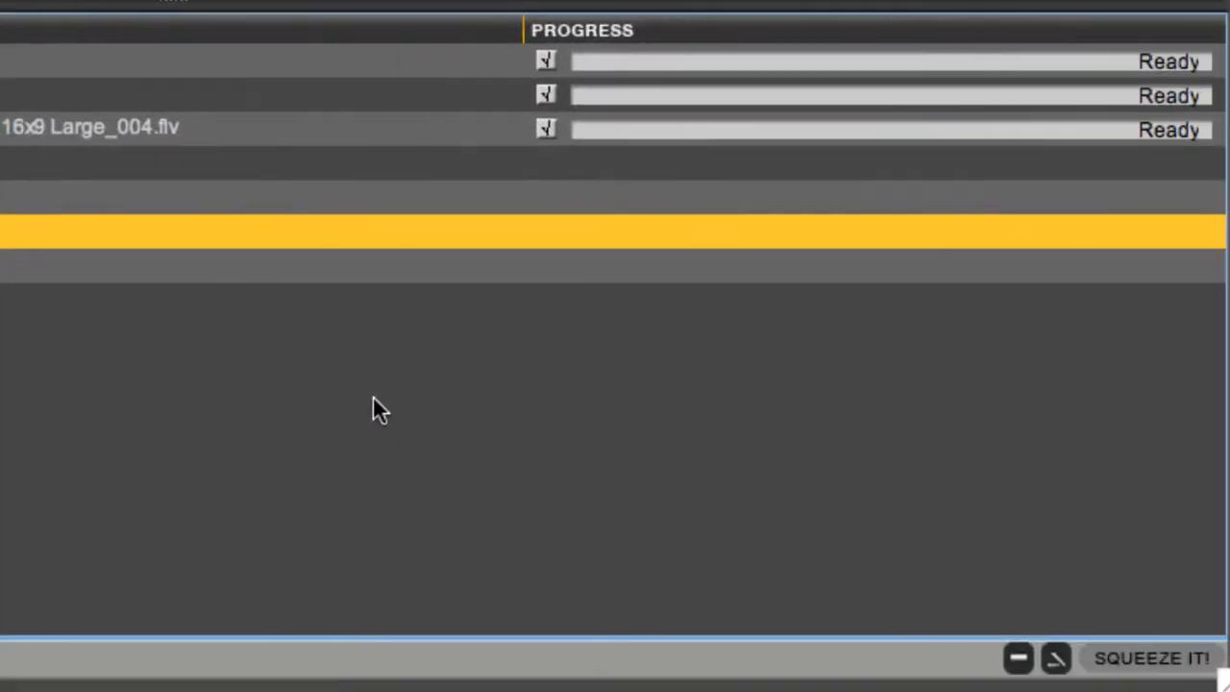
mouse_move(1149, 657)
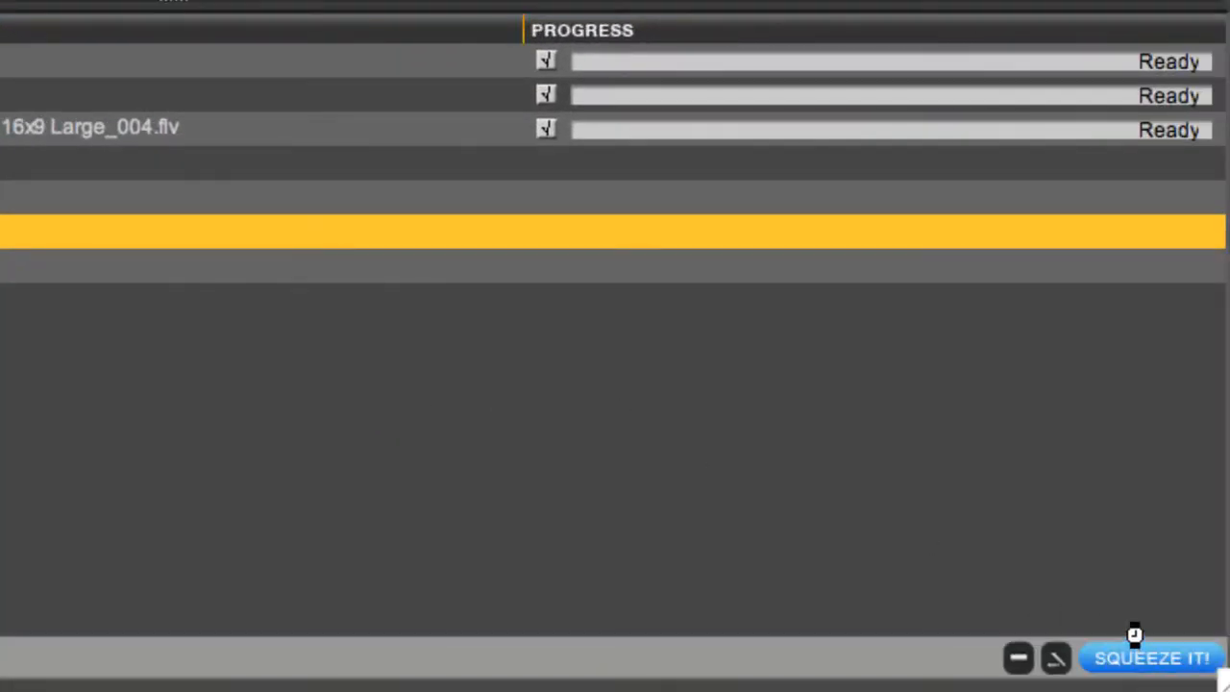
Step: Launch the Caveman encode-and-publish job with Squeeze It!
left_click(1150, 657)
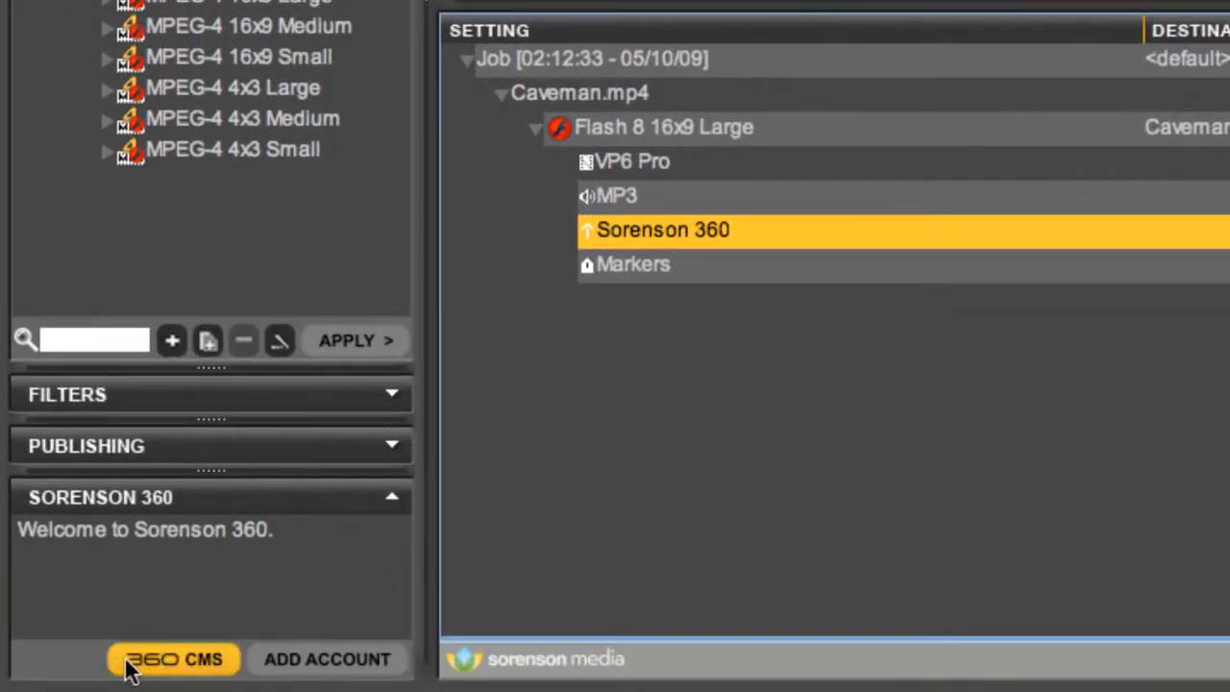
Step: Log into the Sorenson 360 web CMS and locate Caveman in the My Videos list
left_click(173, 659)
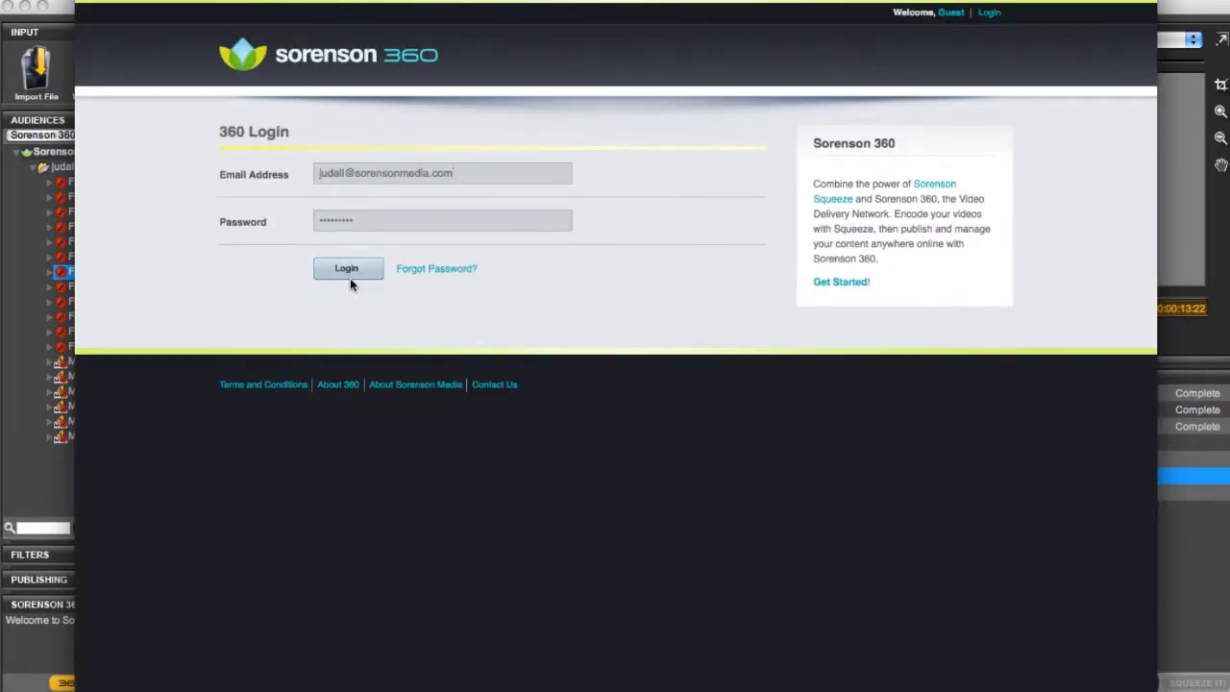
left_click(346, 269)
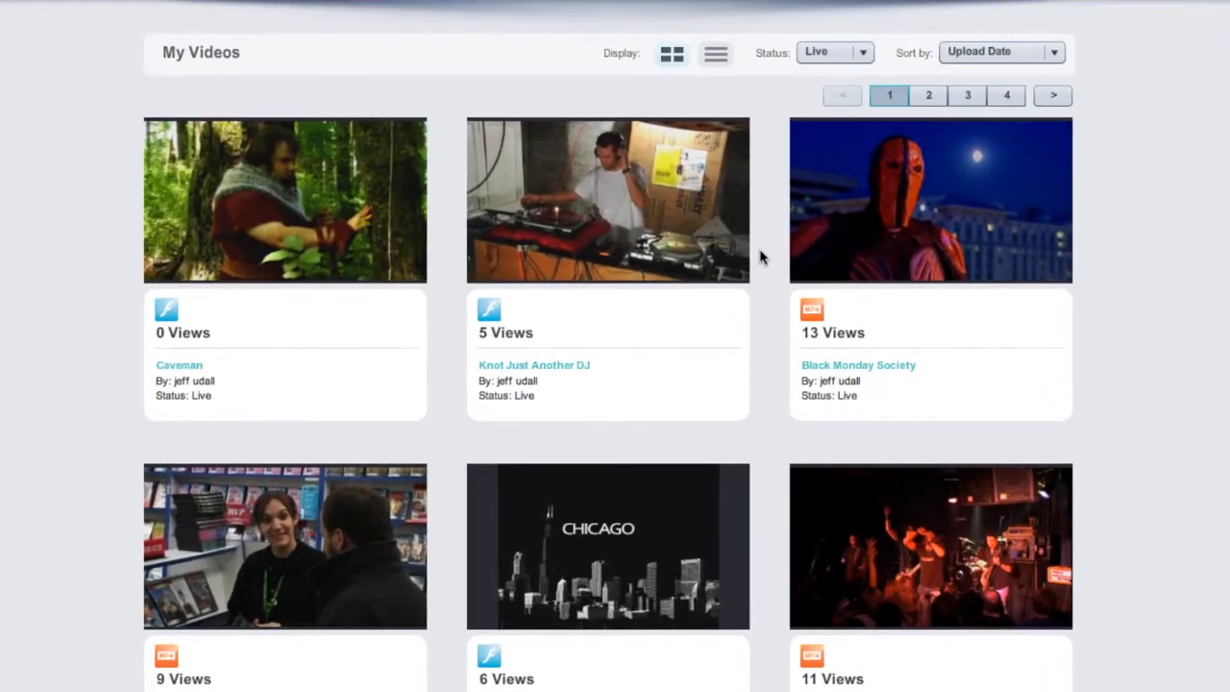
left_click(715, 54)
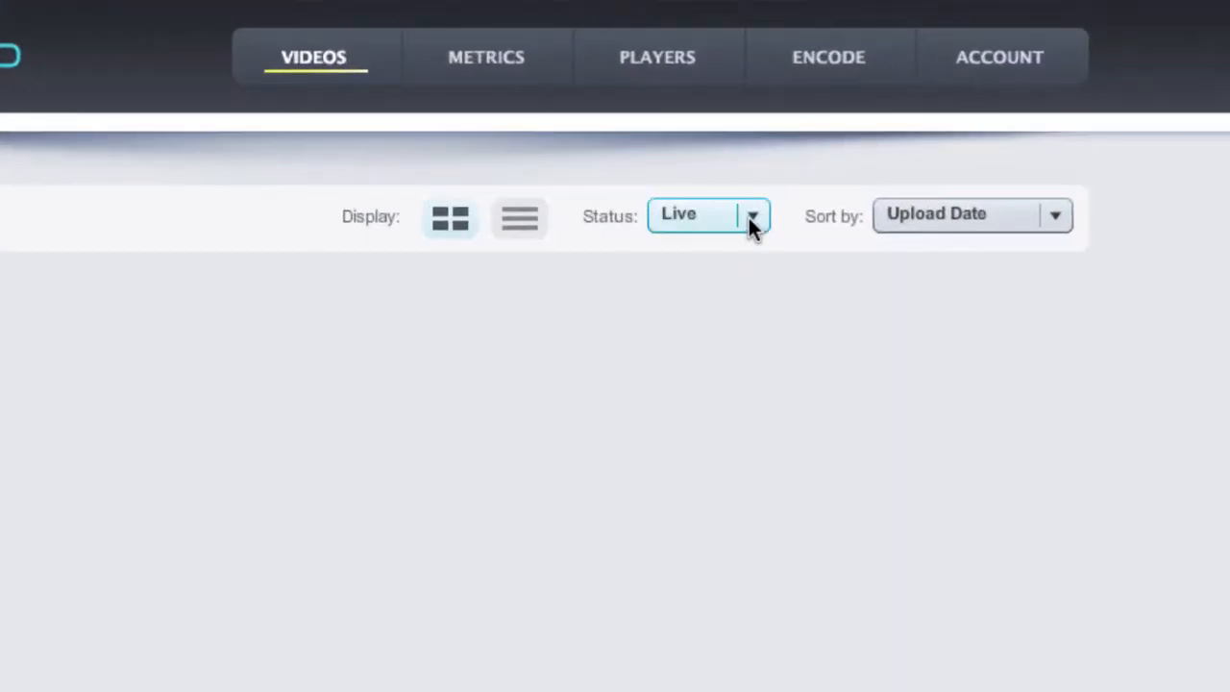
left_click(753, 215)
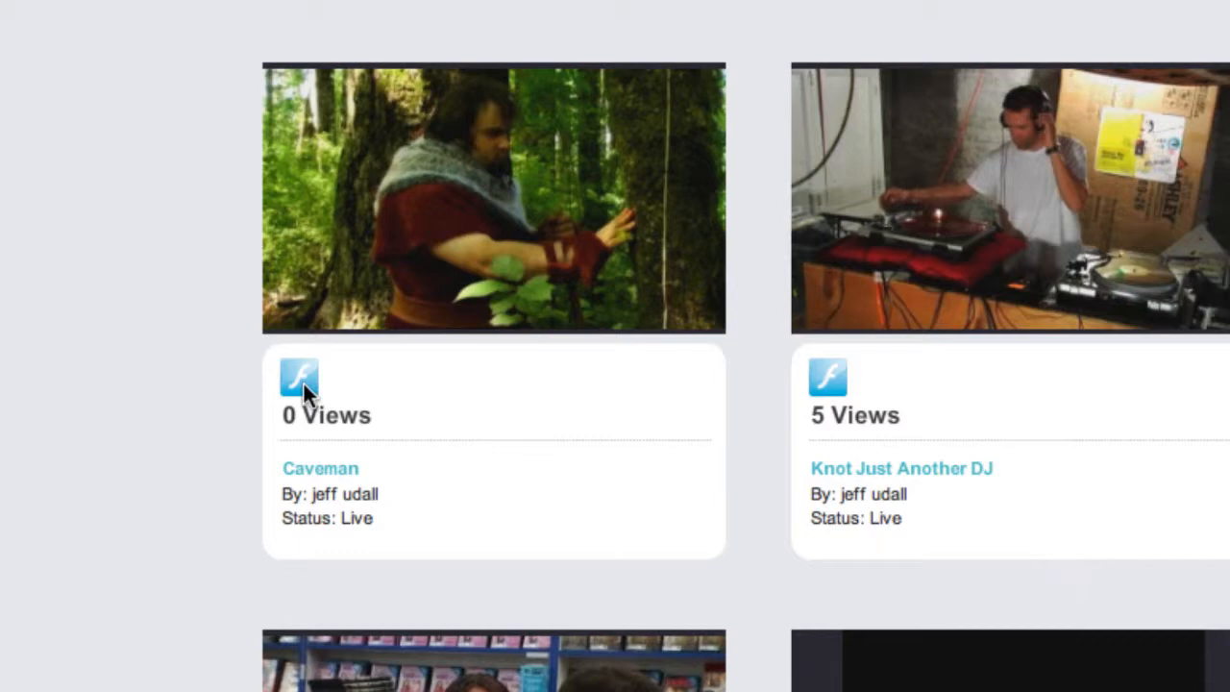
scroll("down", 3)
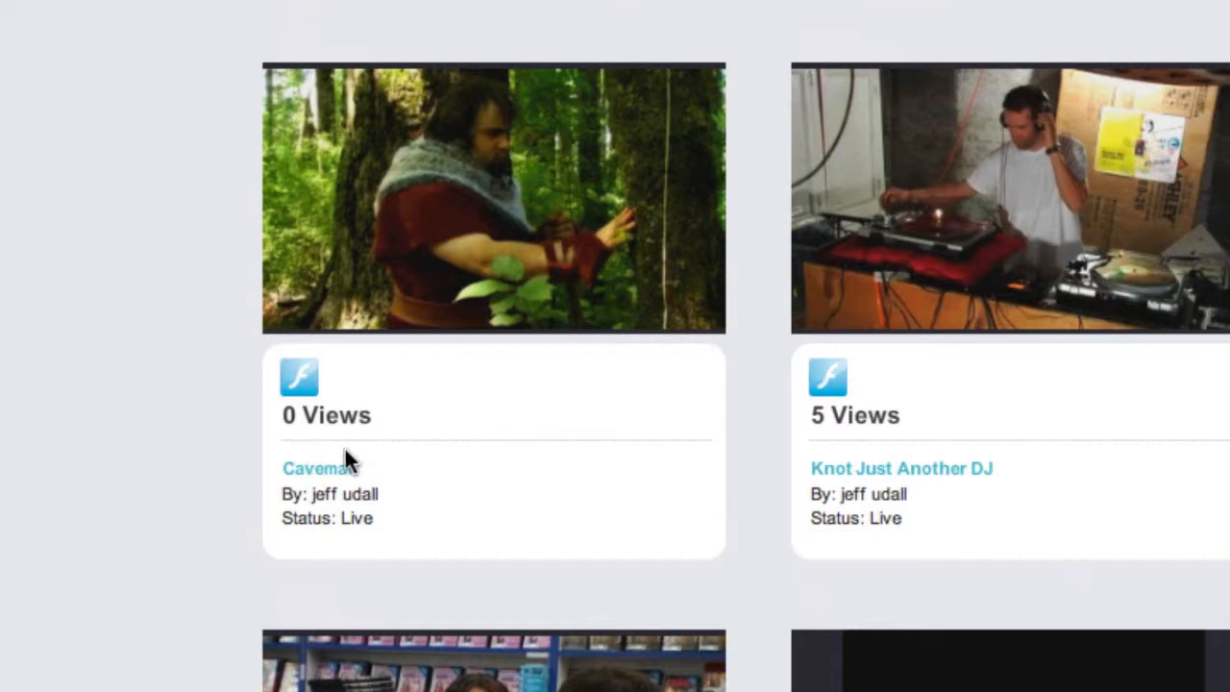
mouse_move(385, 495)
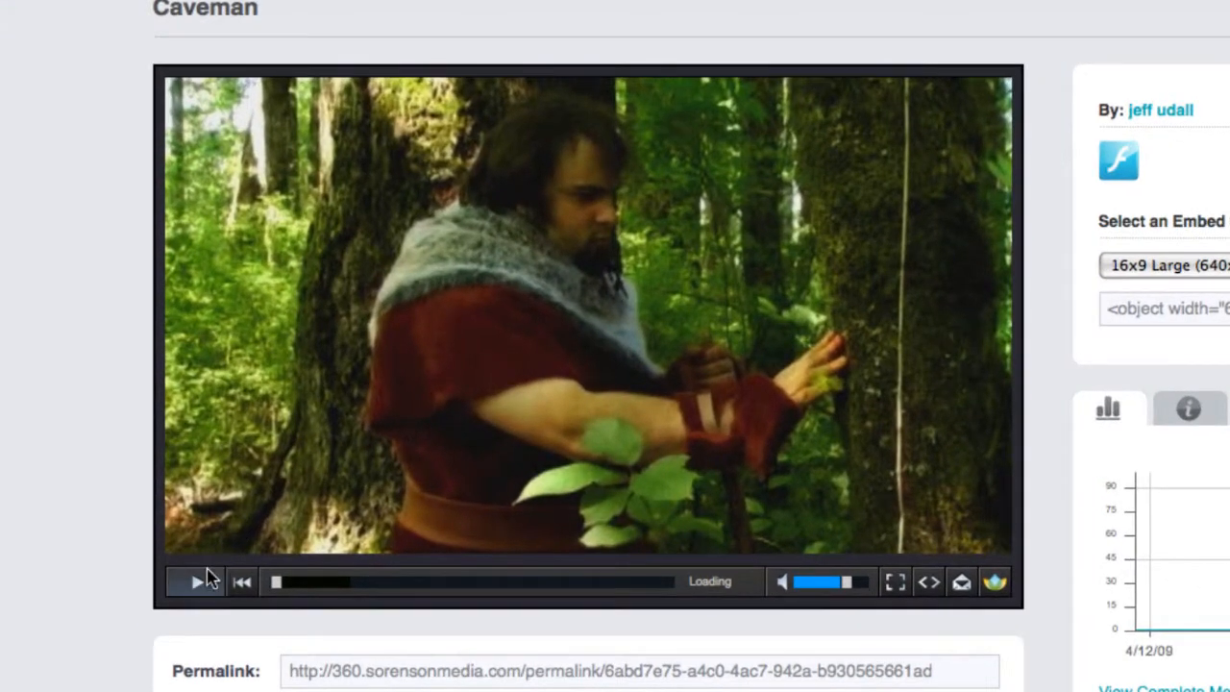
left_click(196, 581)
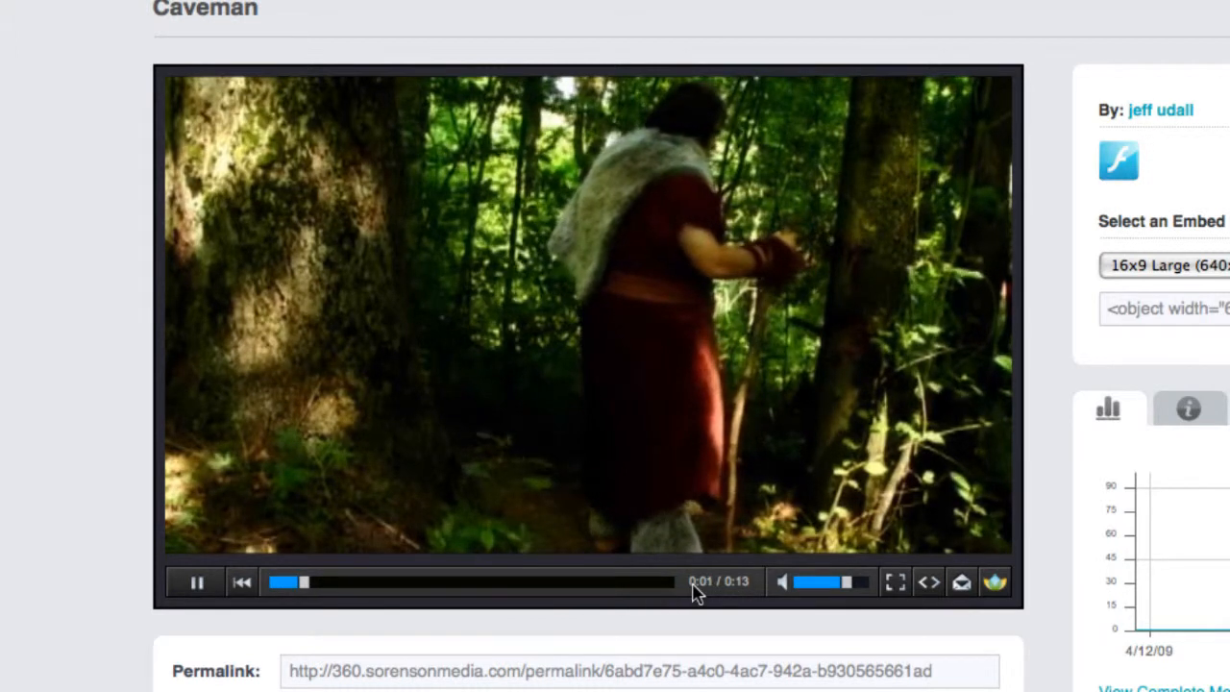
left_click(893, 580)
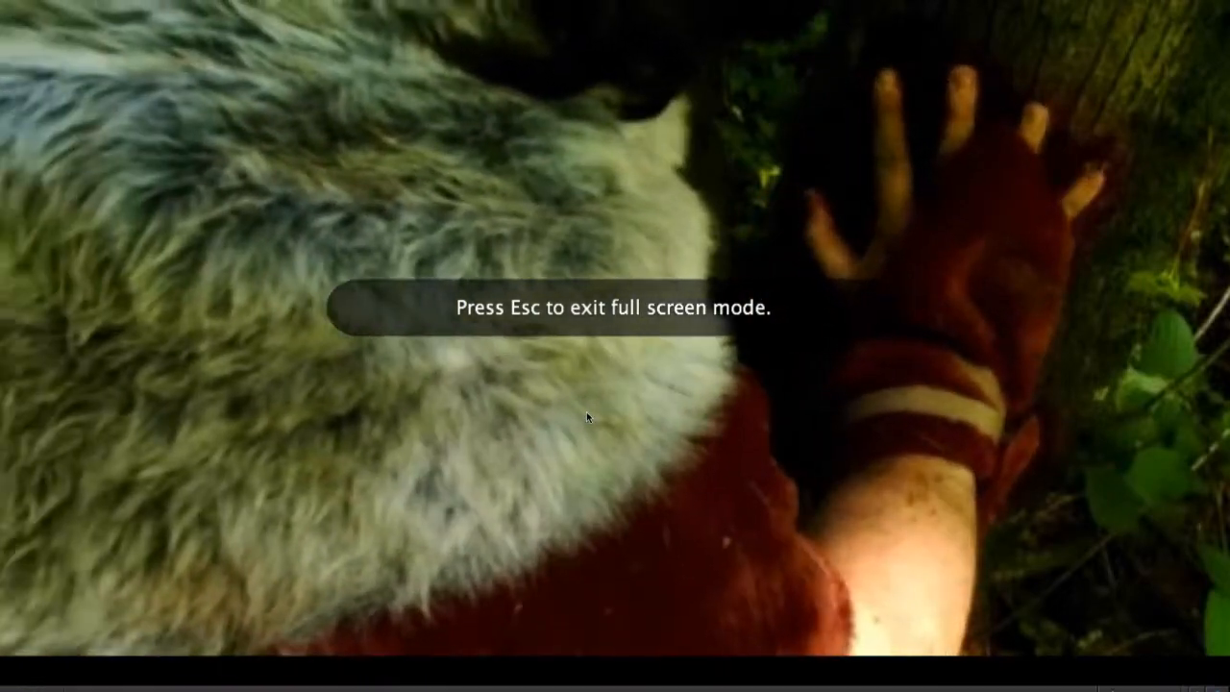
key("Escape")
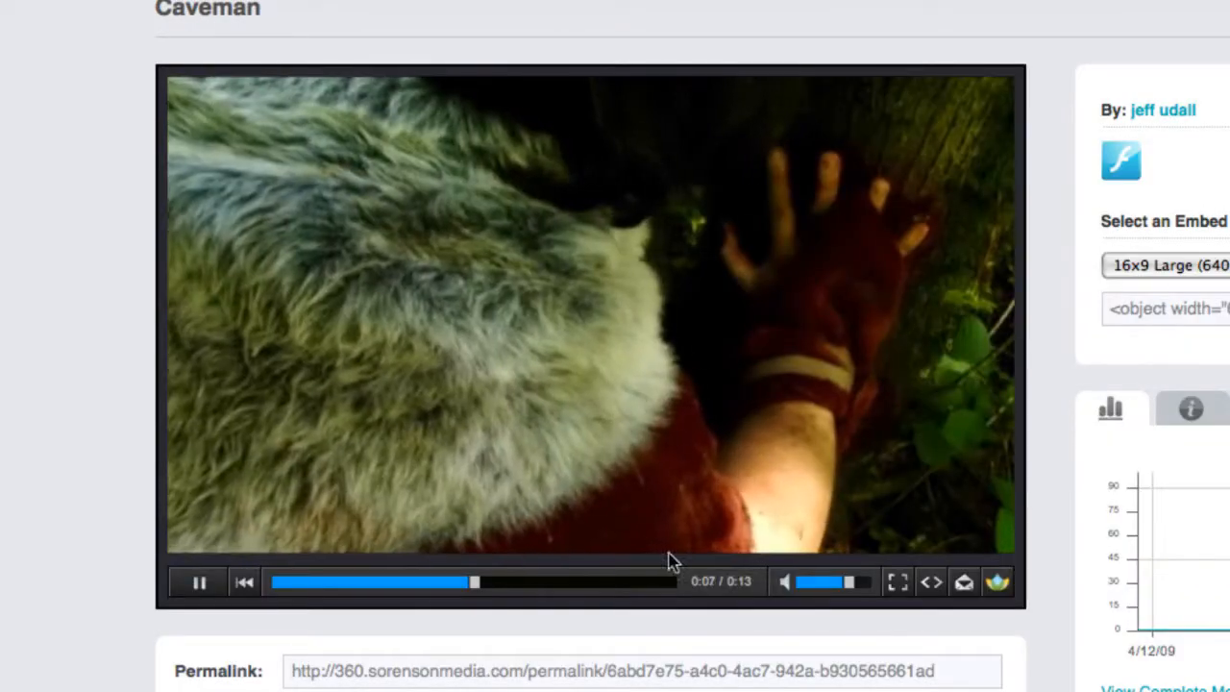
left_click(613, 581)
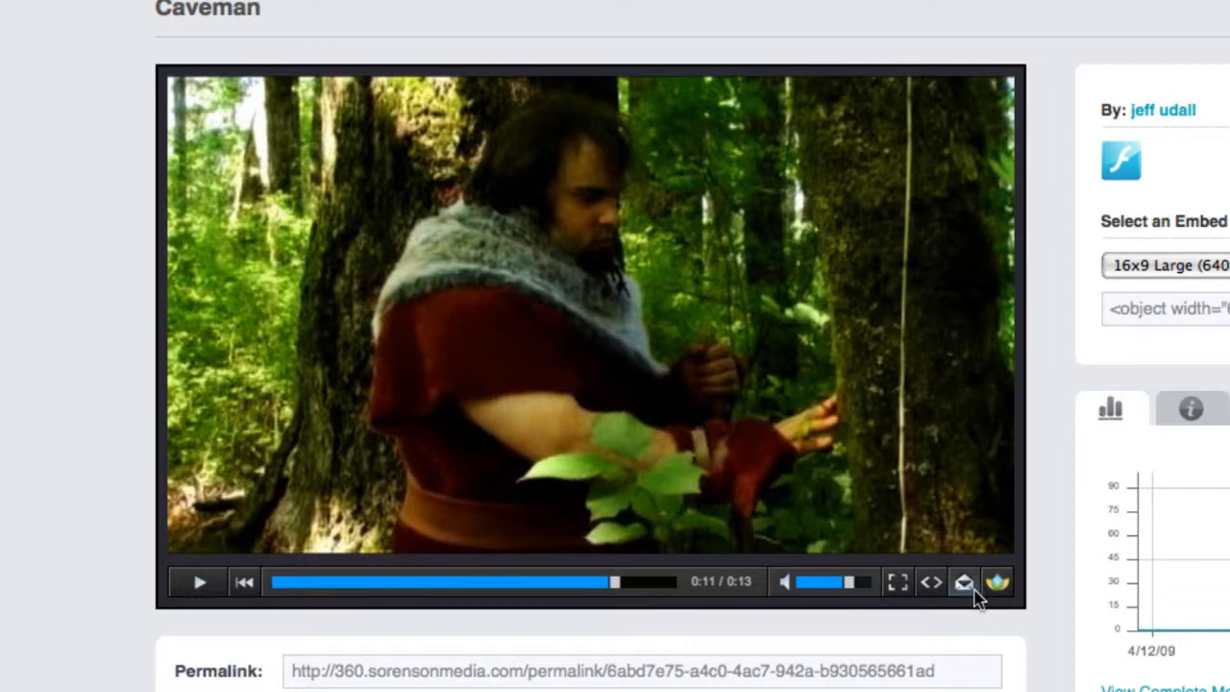
left_click(963, 580)
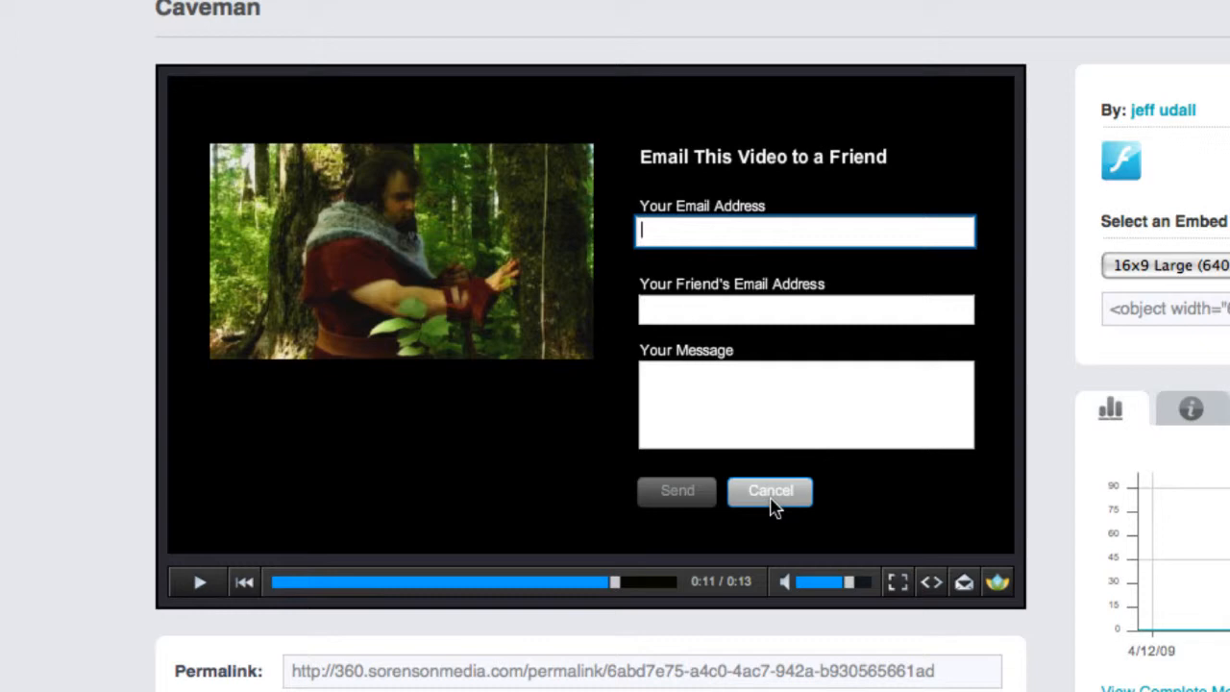
left_click(769, 492)
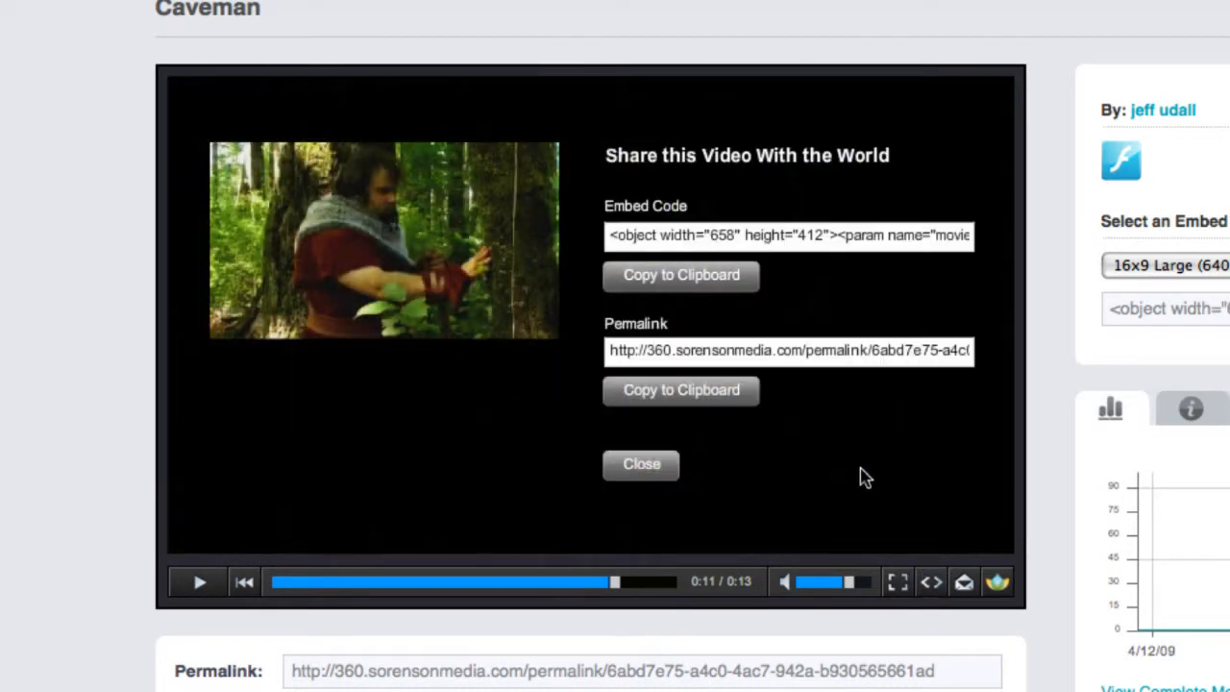
left_click(788, 234)
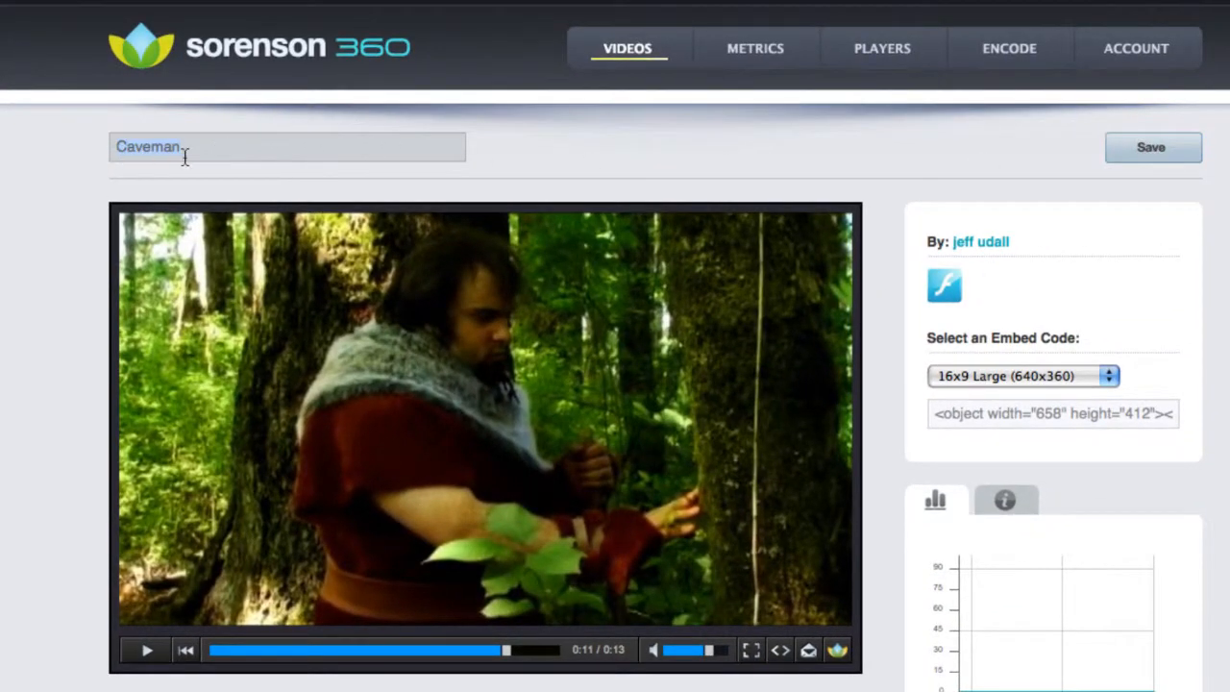
Step: View Caveman's encoding details and download its preset.xss file, confirming the save
scroll("down", 3)
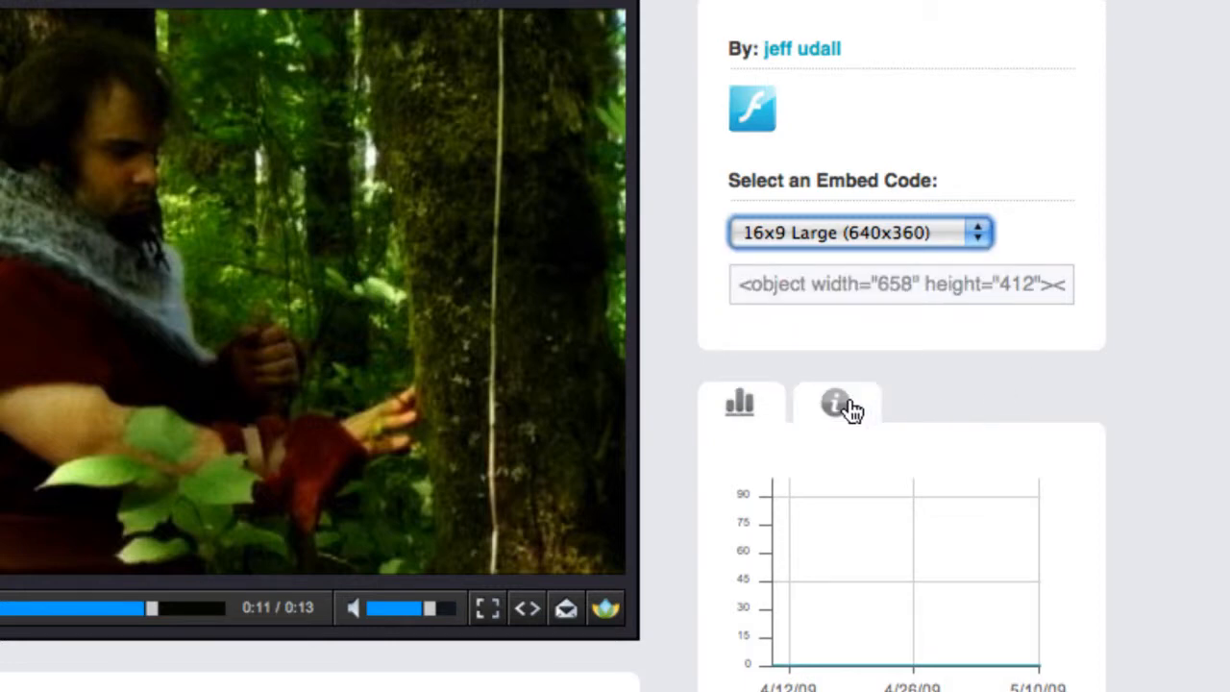
left_click(834, 403)
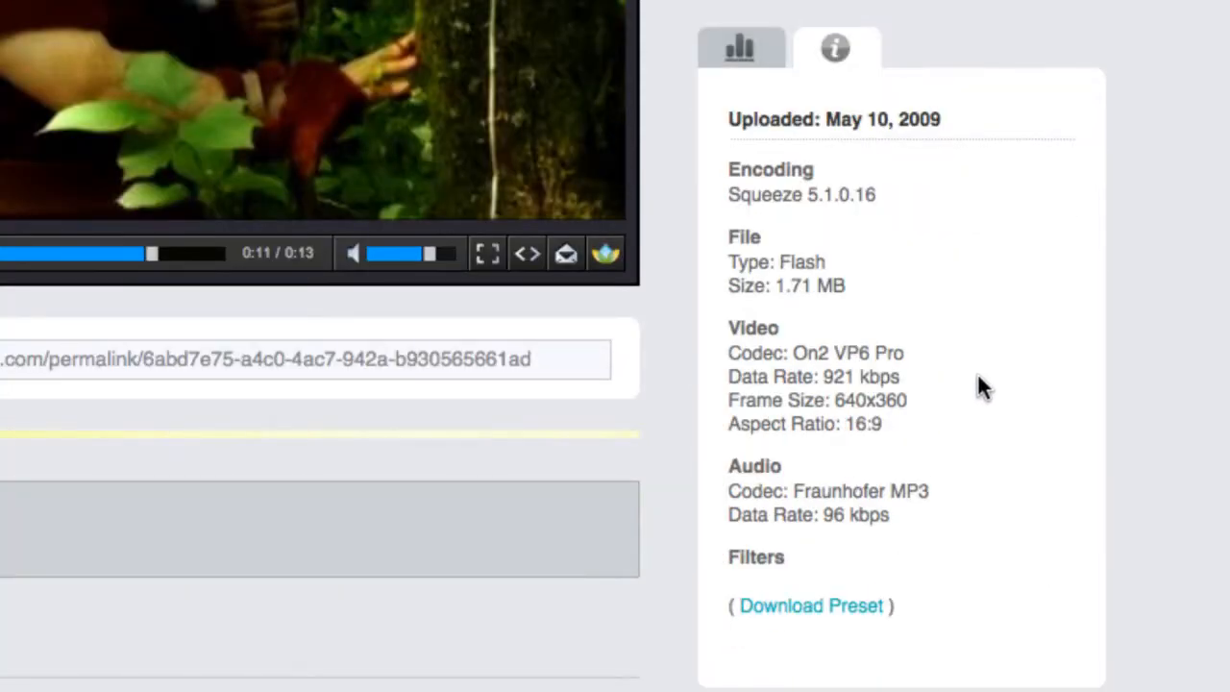
mouse_move(894, 567)
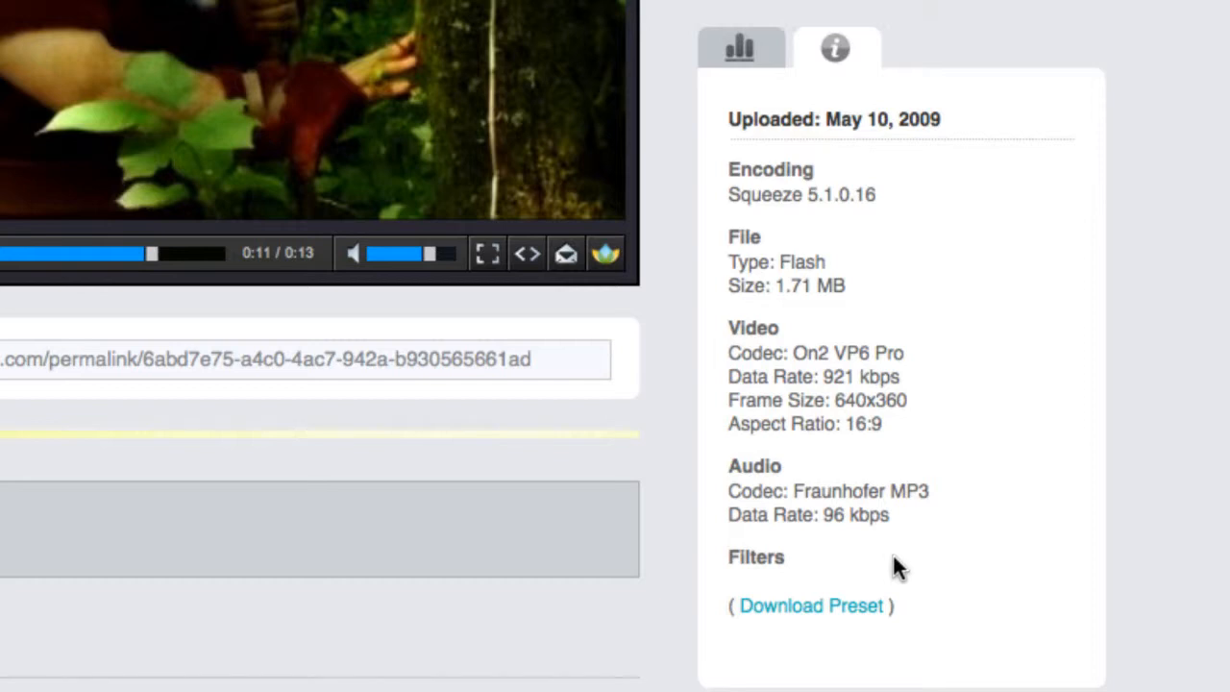
left_click(811, 605)
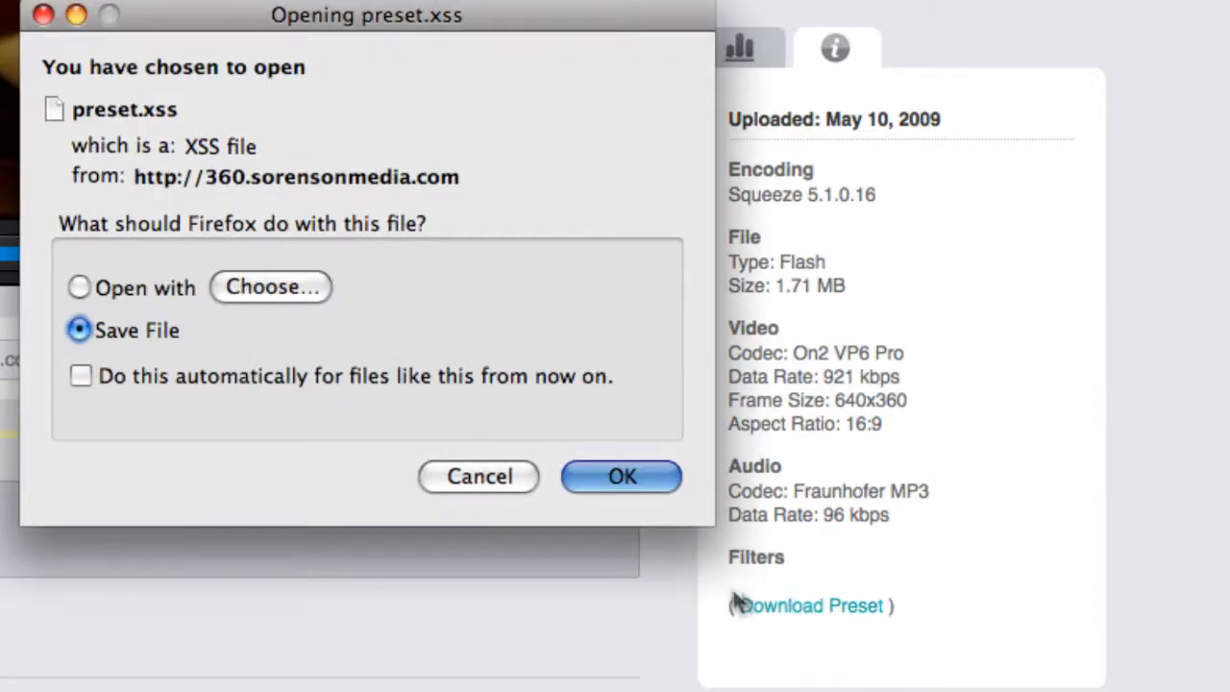
mouse_move(662, 515)
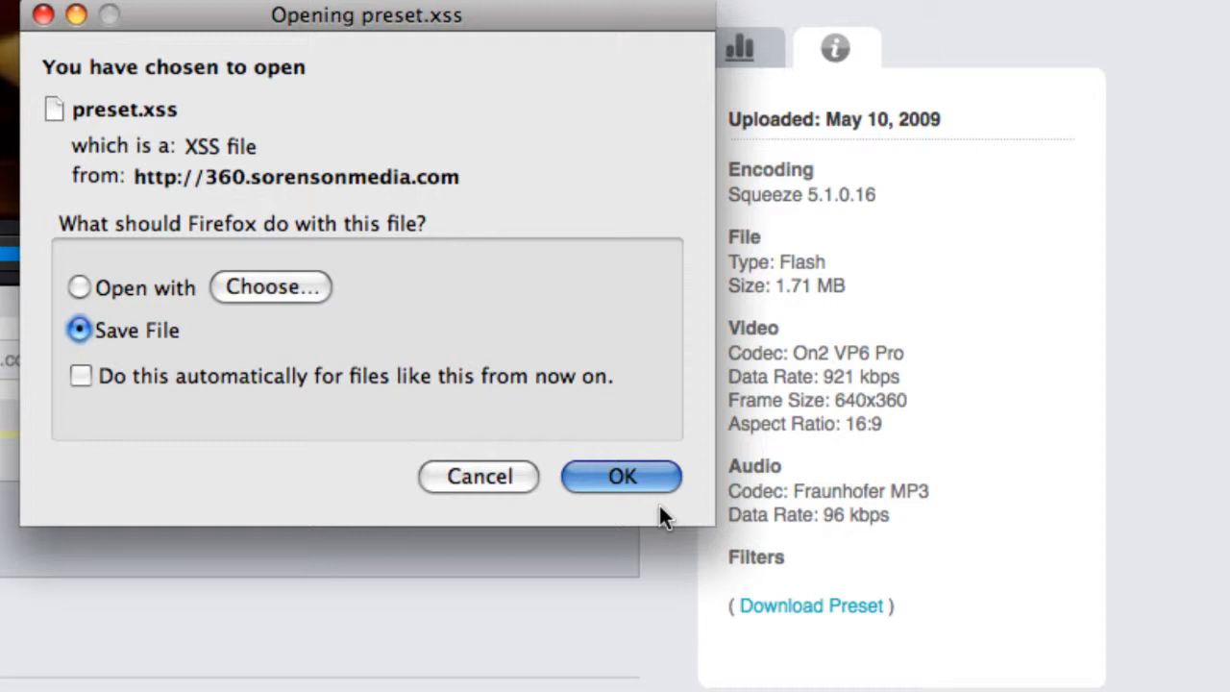
left_click(621, 477)
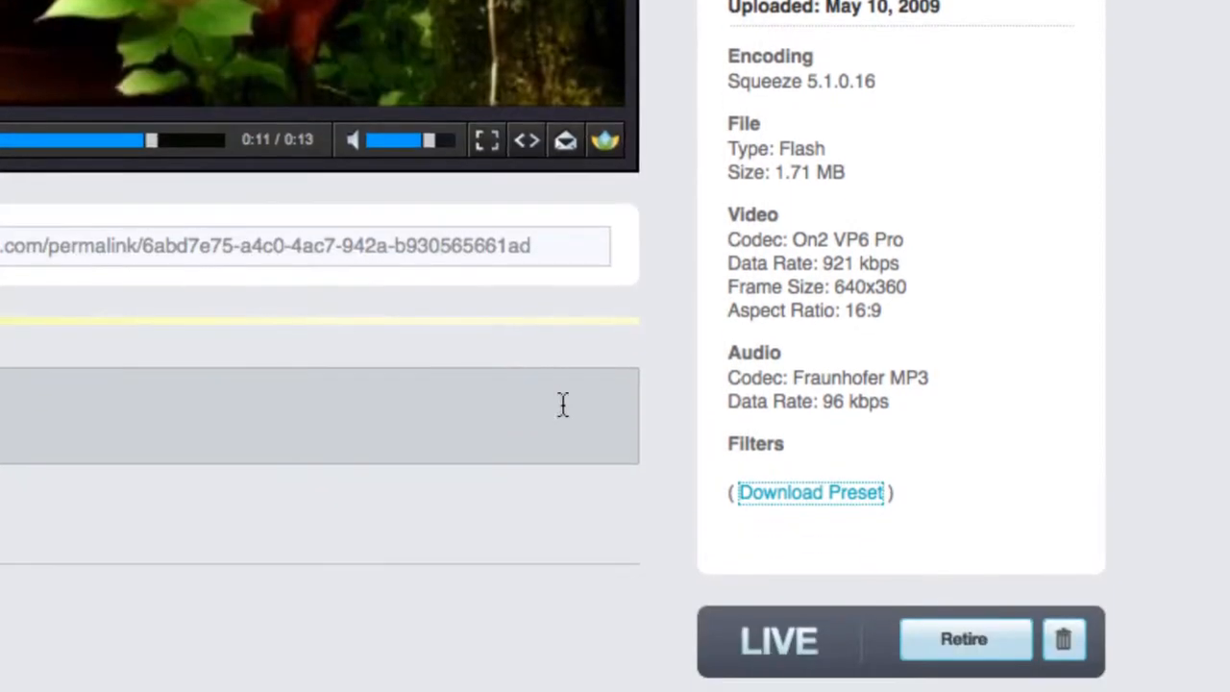
scroll("down", 3)
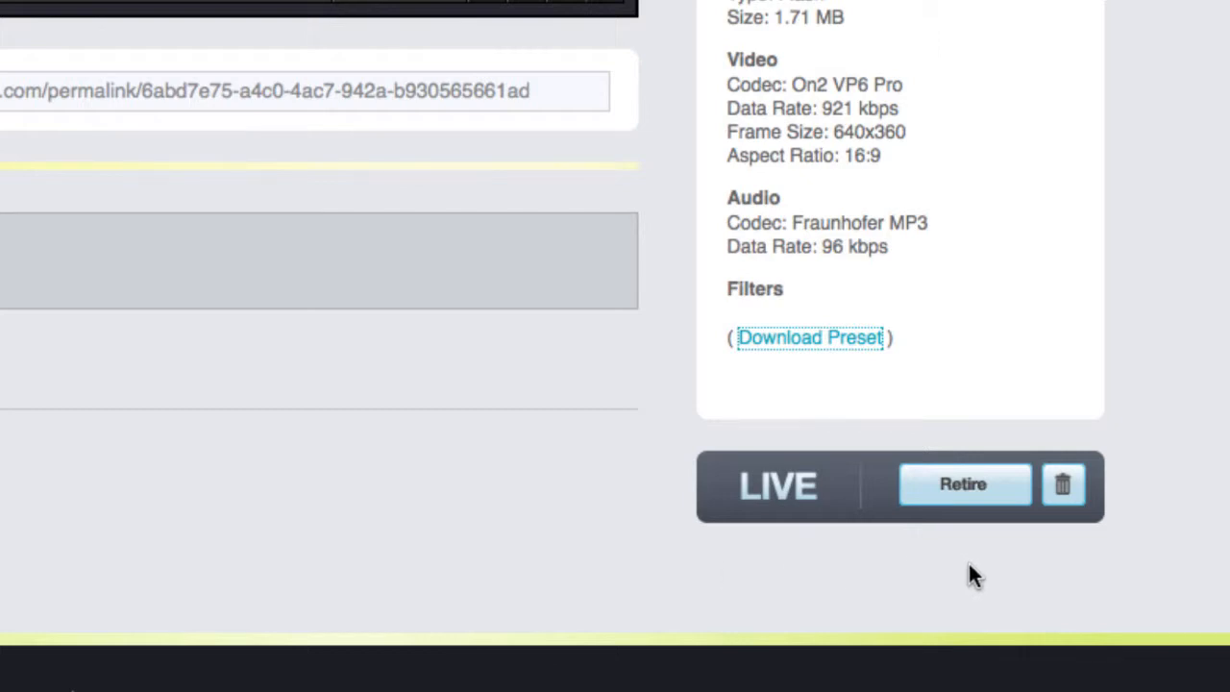
left_click(960, 484)
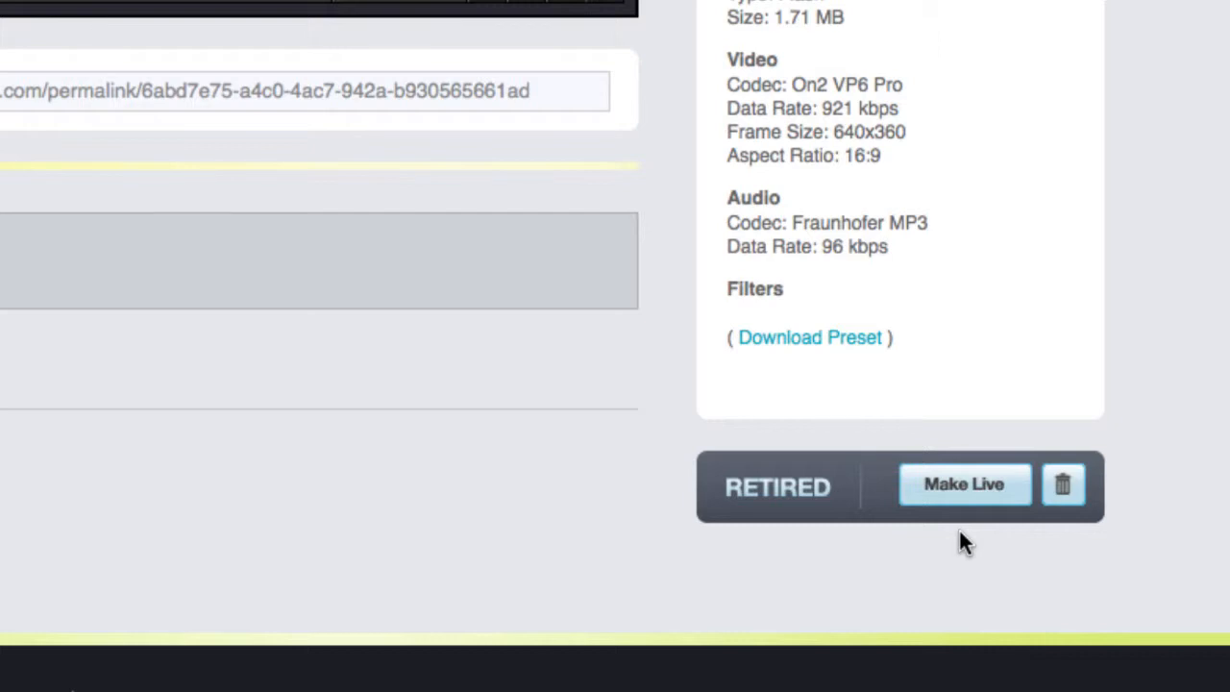
left_click(965, 485)
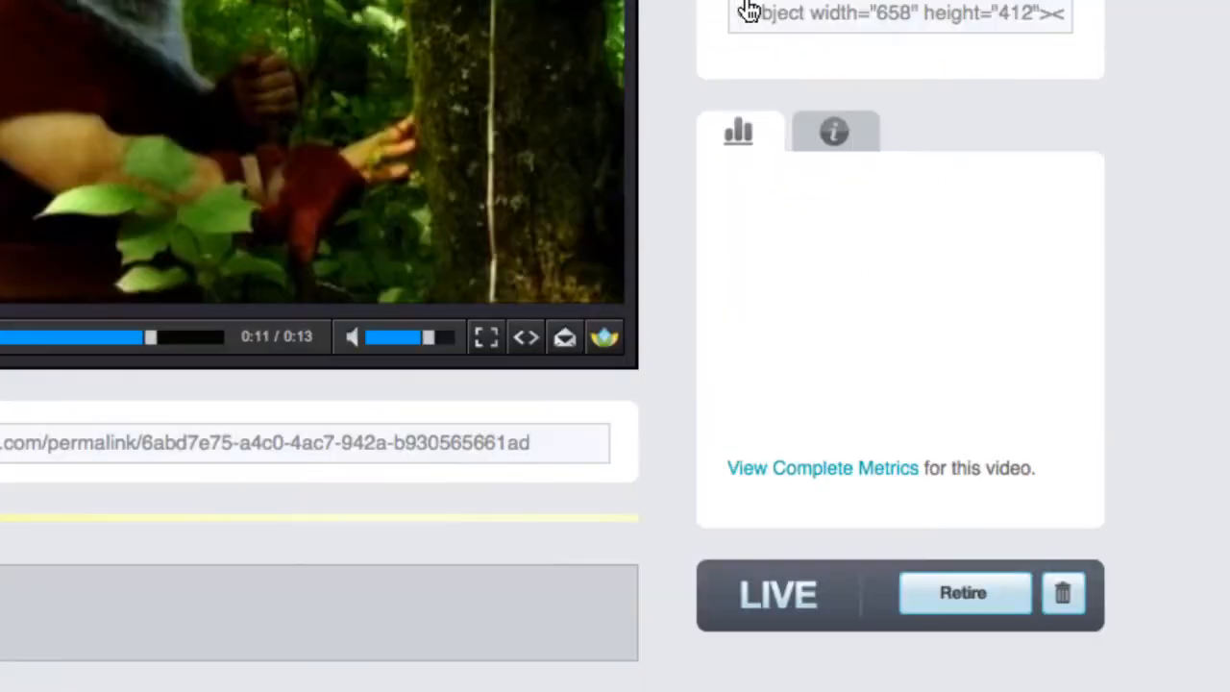
Step: Load the Caveman video's views chart from the metrics tab
left_click(738, 131)
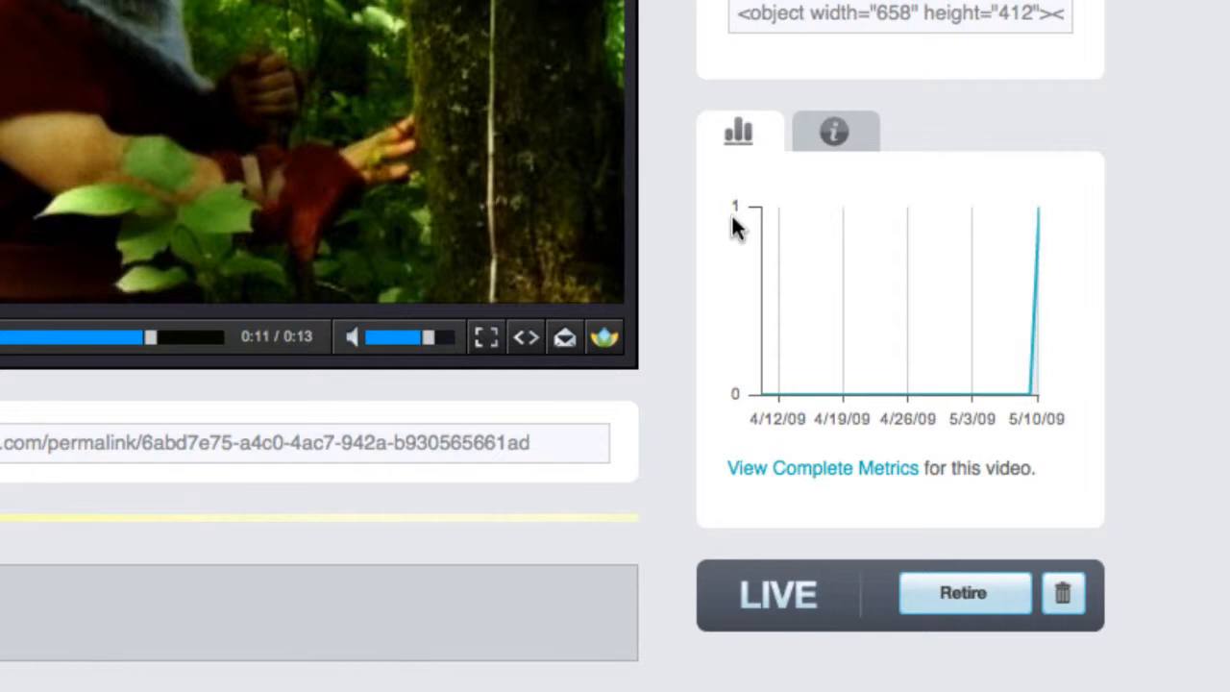
mouse_move(776, 477)
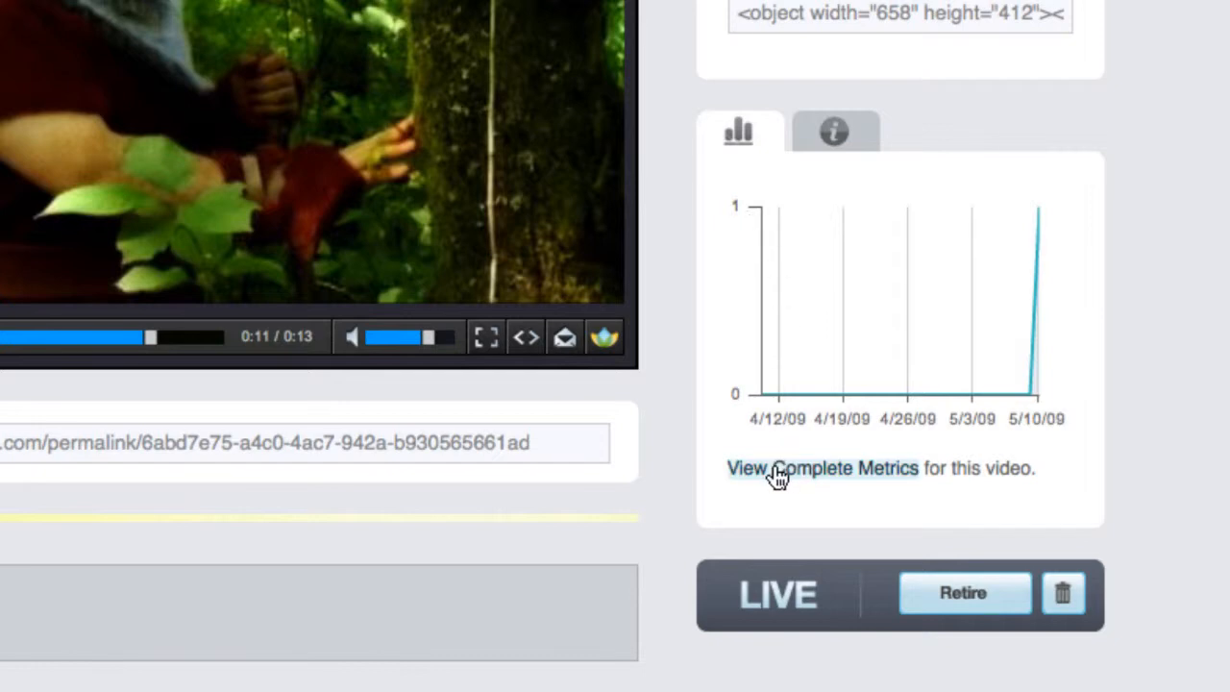
Step: View complete metrics and set the total-views range from 01/01/2009 to 04/18/2009
left_click(822, 469)
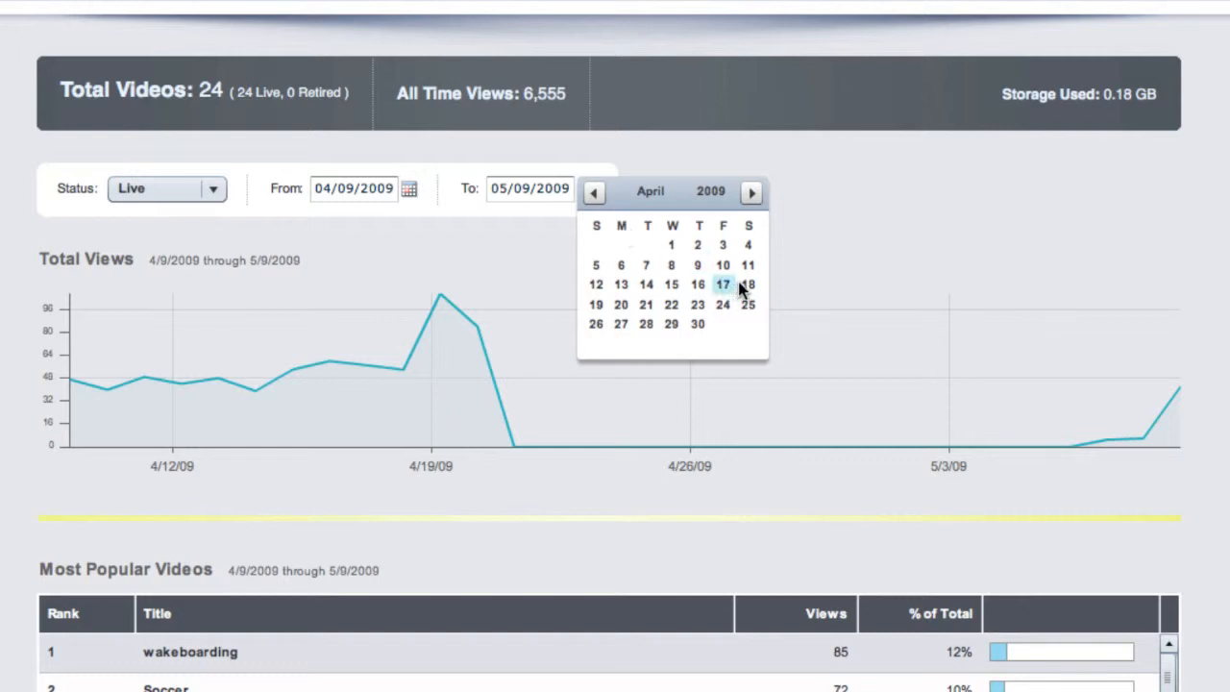
left_click(748, 284)
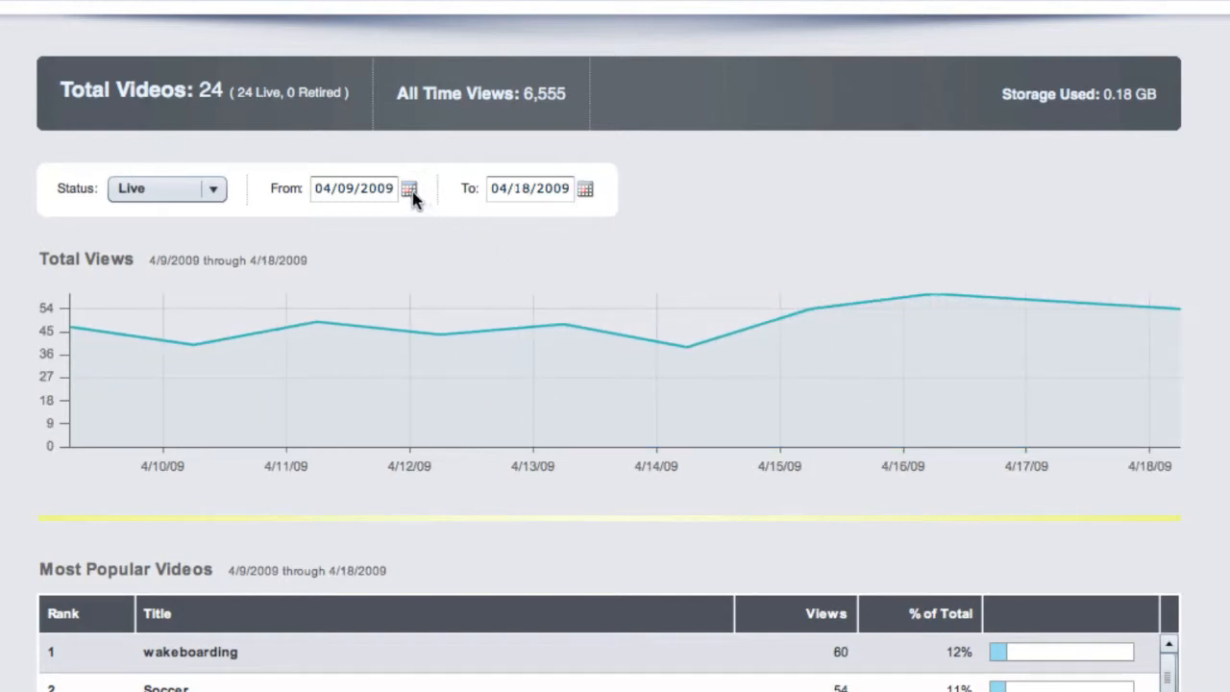
left_click(407, 188)
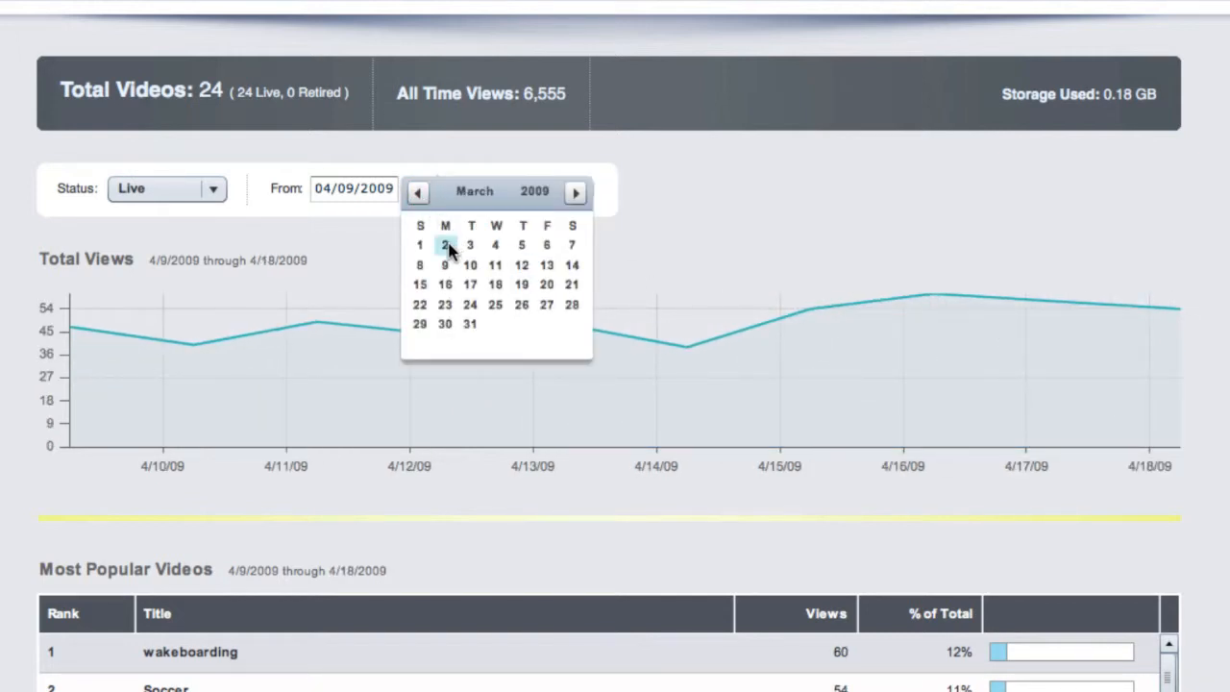
left_click(417, 193)
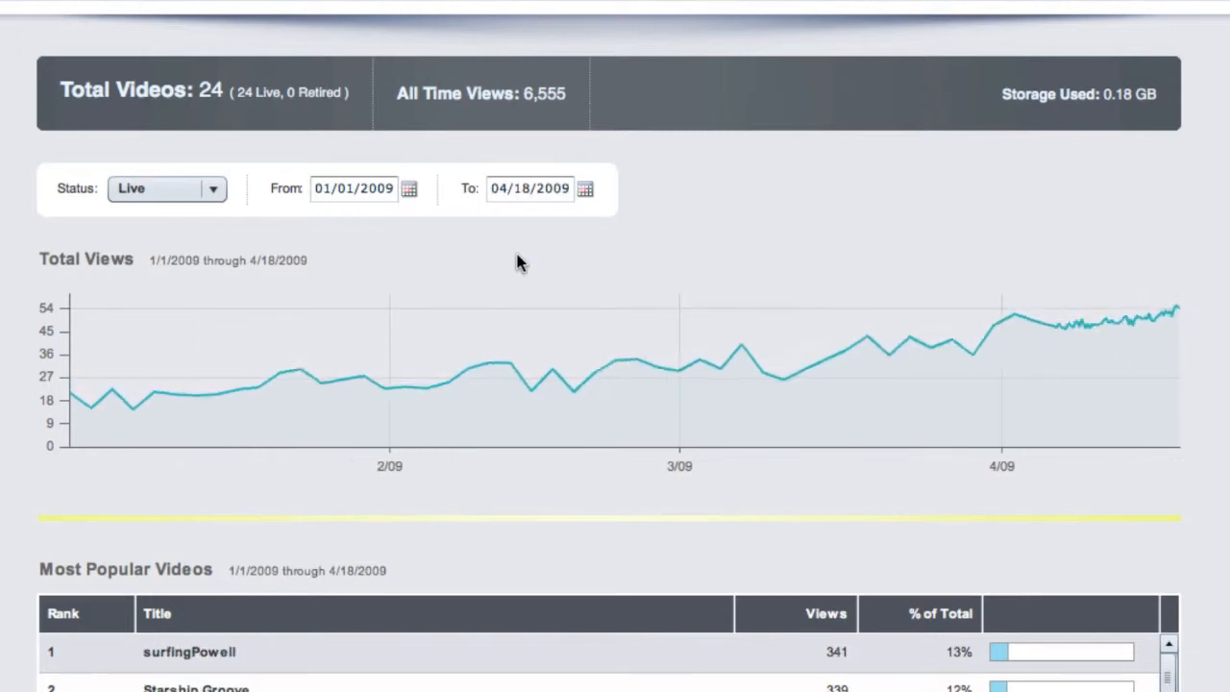
mouse_move(373, 404)
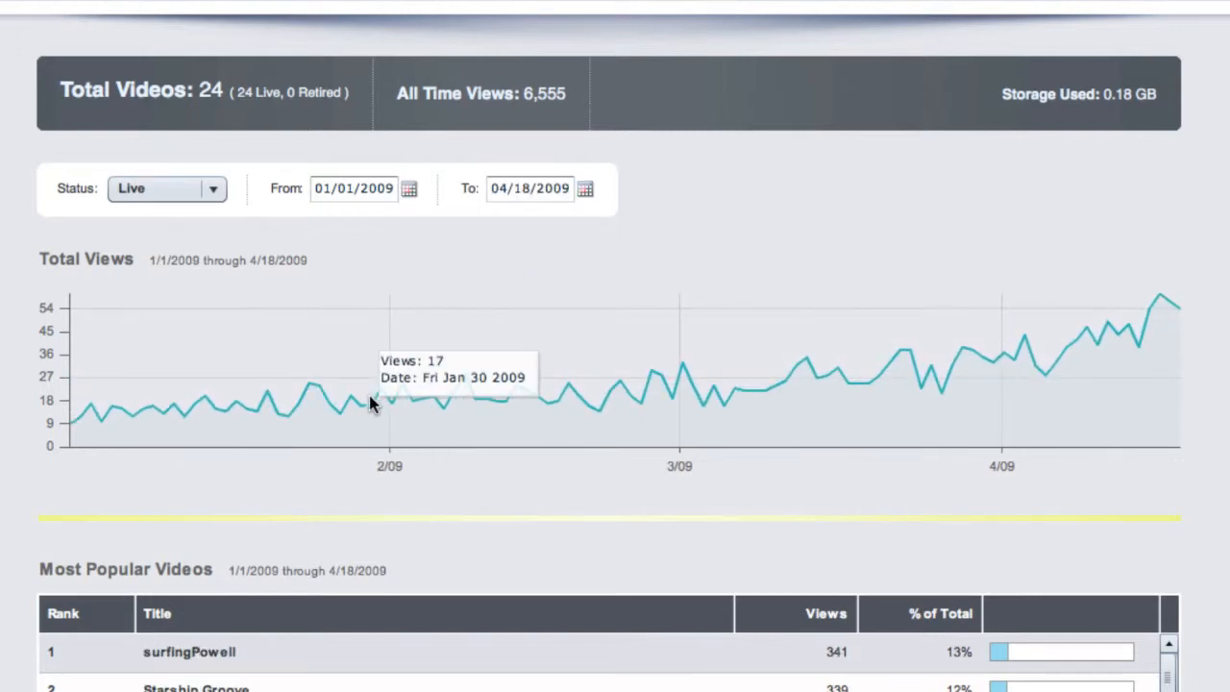
mouse_move(623, 388)
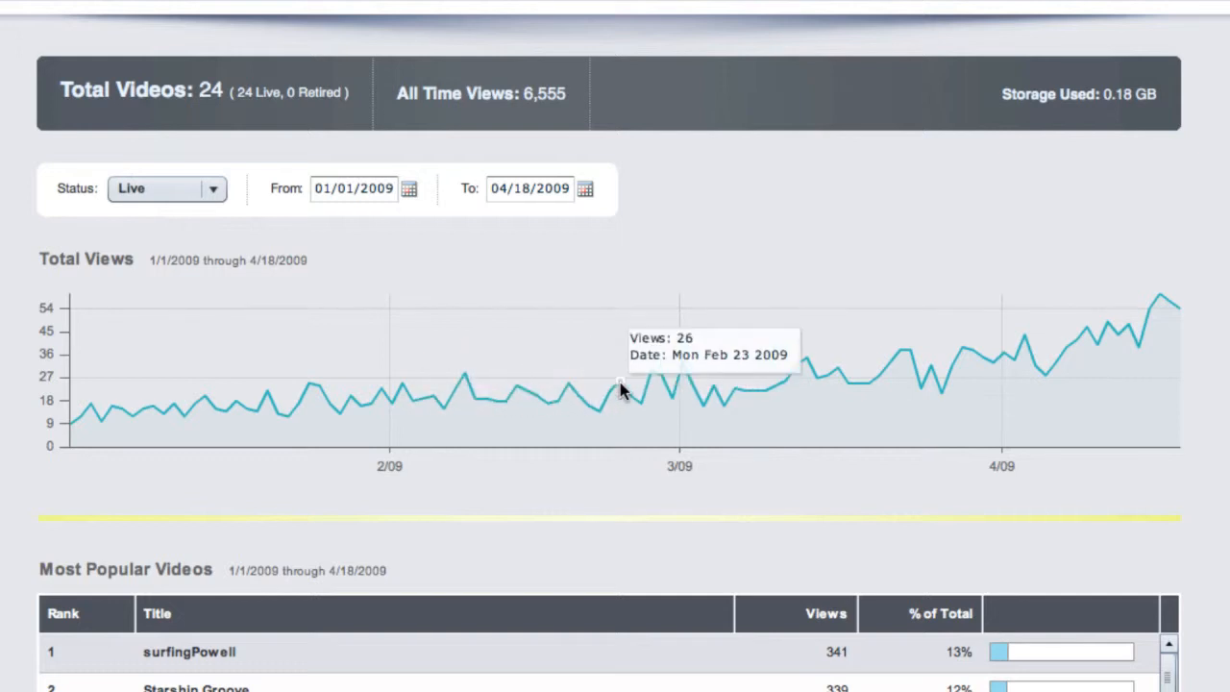
scroll("down", 3)
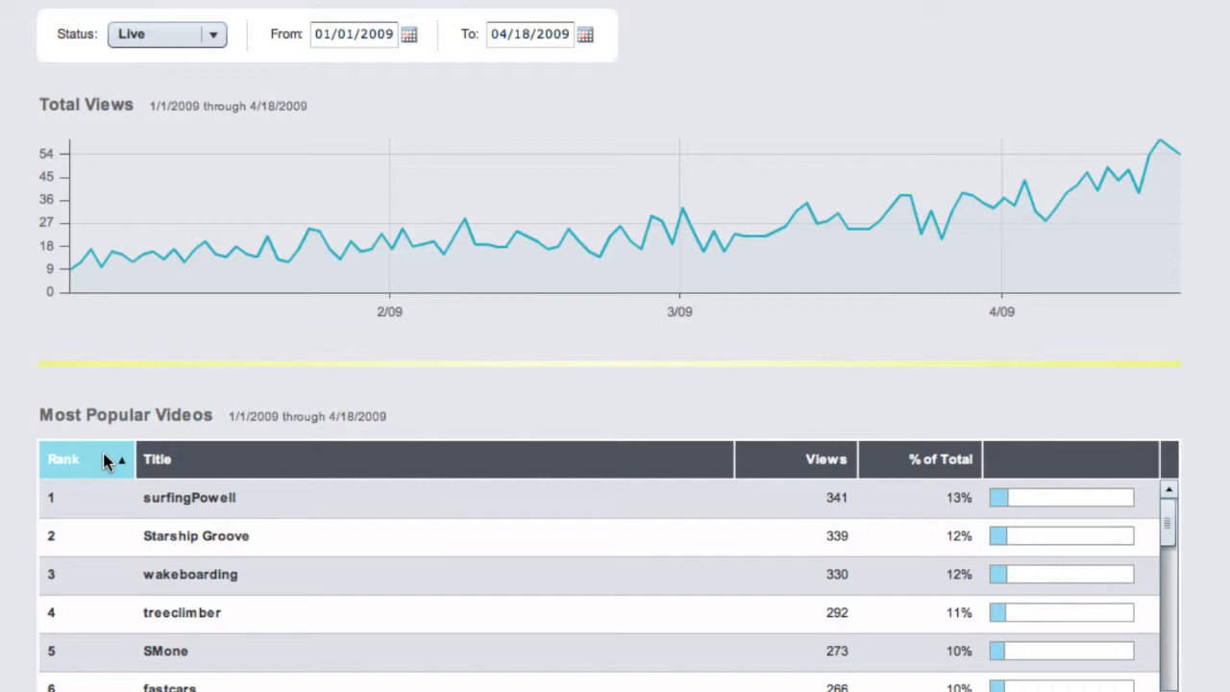
Step: Sort Most Popular Videos by Views and load one video's views and duration charts
left_click(808, 457)
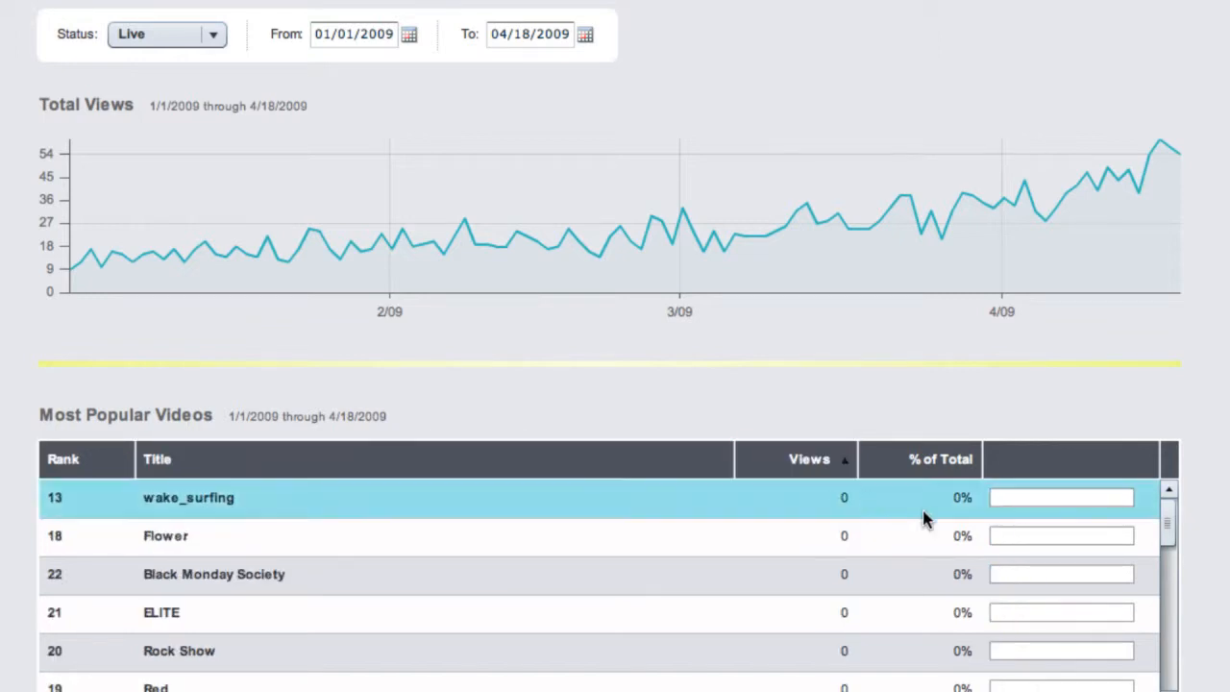
scroll("down", 3)
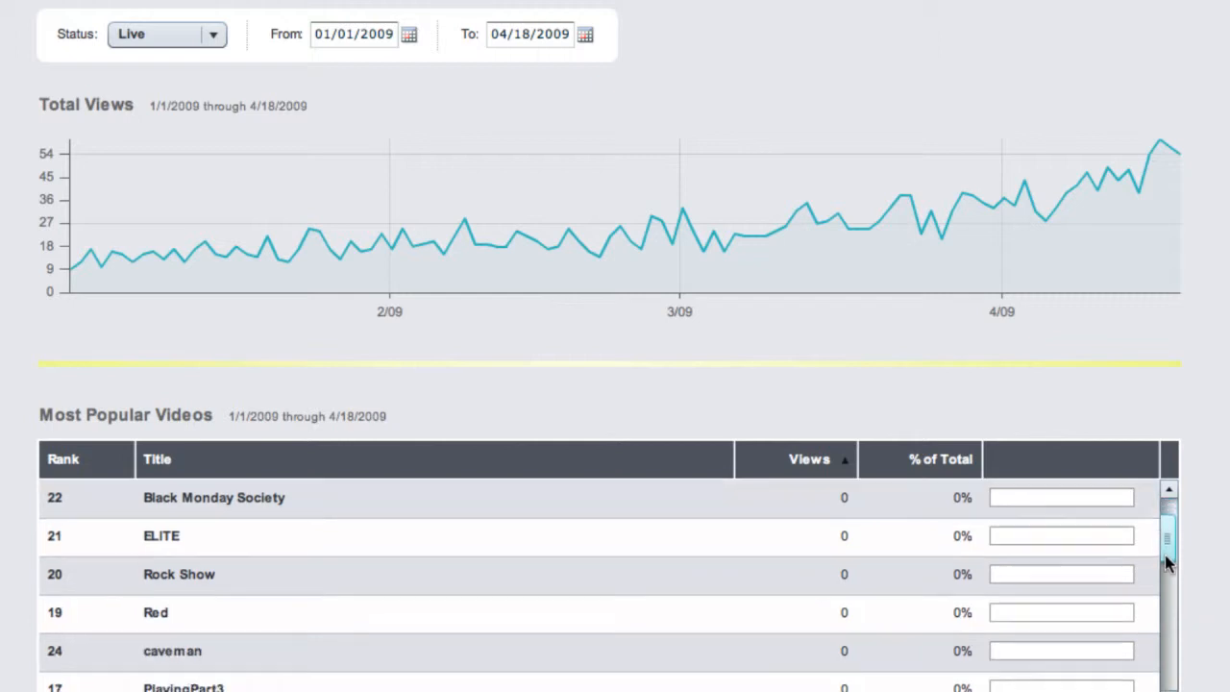
scroll("down", 3)
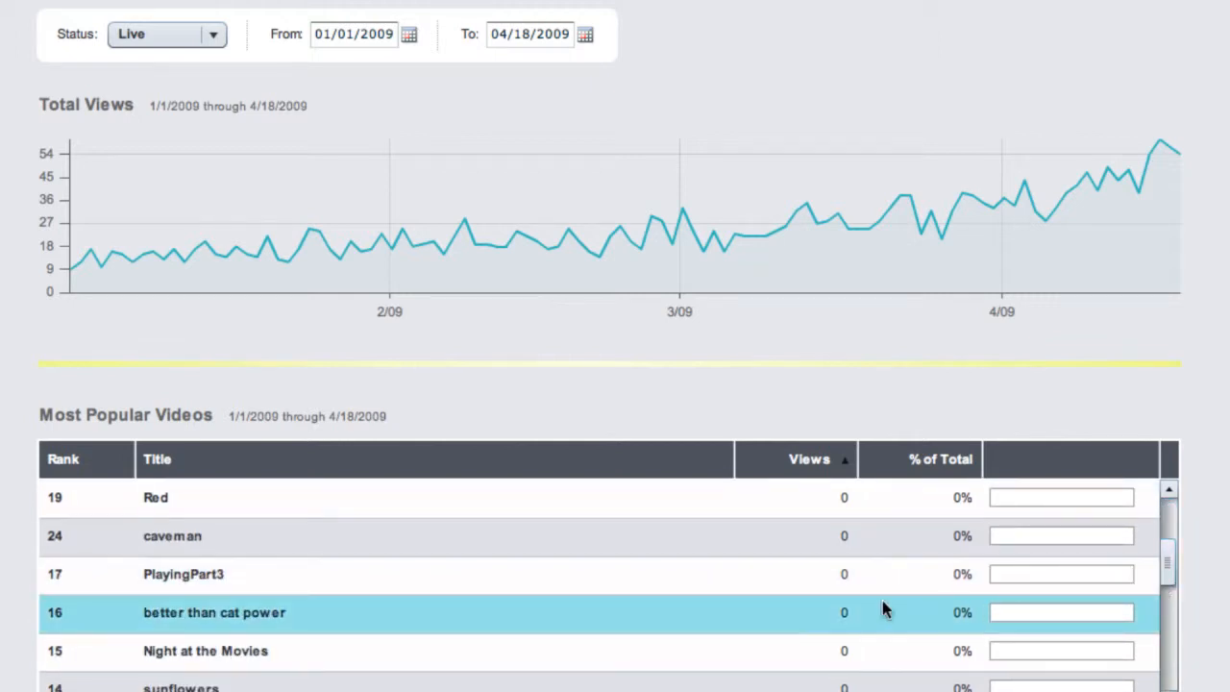
left_click(205, 649)
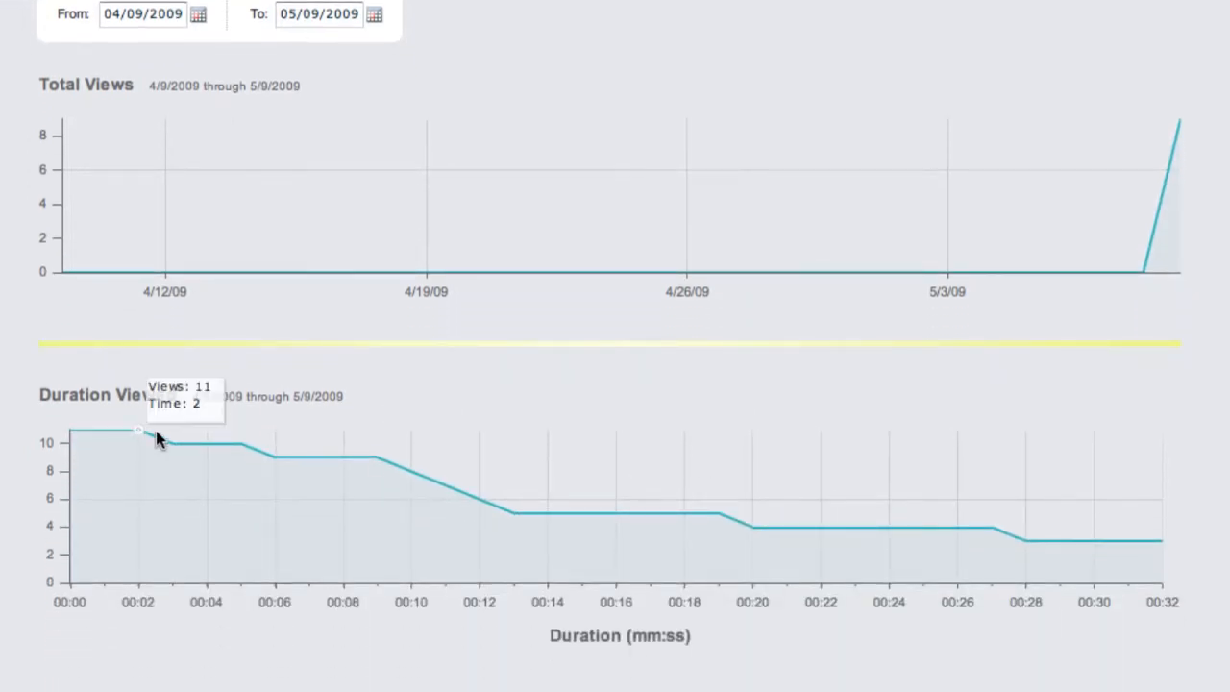
mouse_move(517, 511)
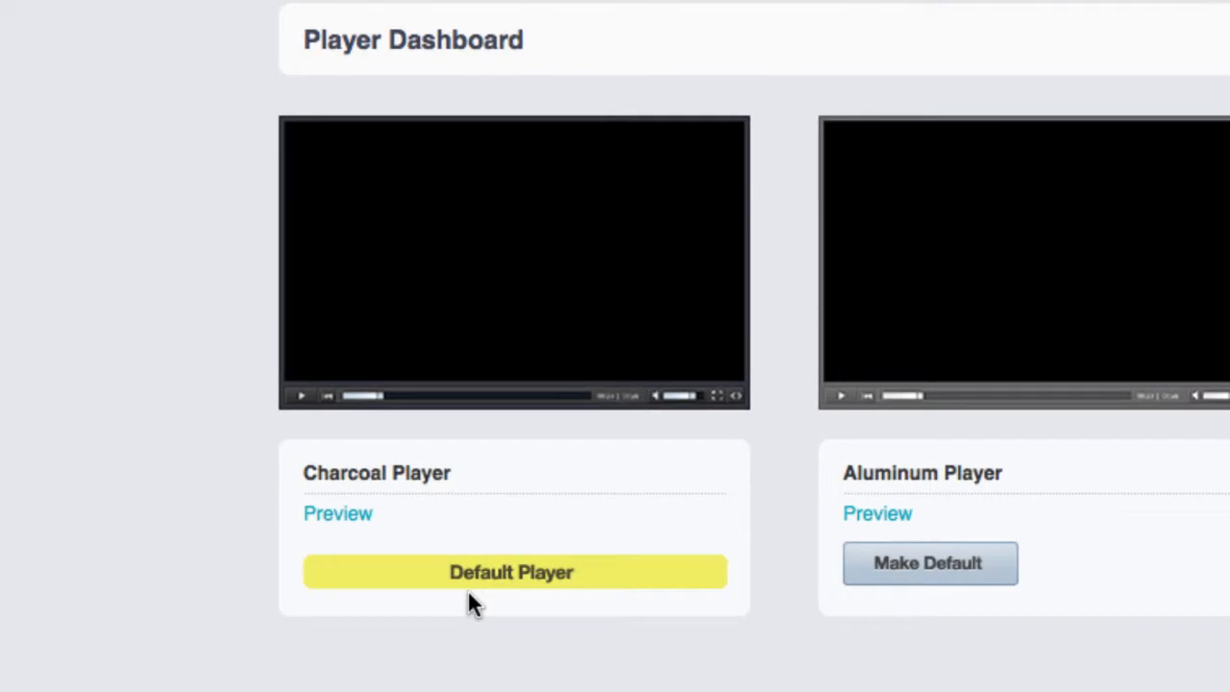
Step: Return to the videos list and go to the Encode Video page
scroll("right", 3)
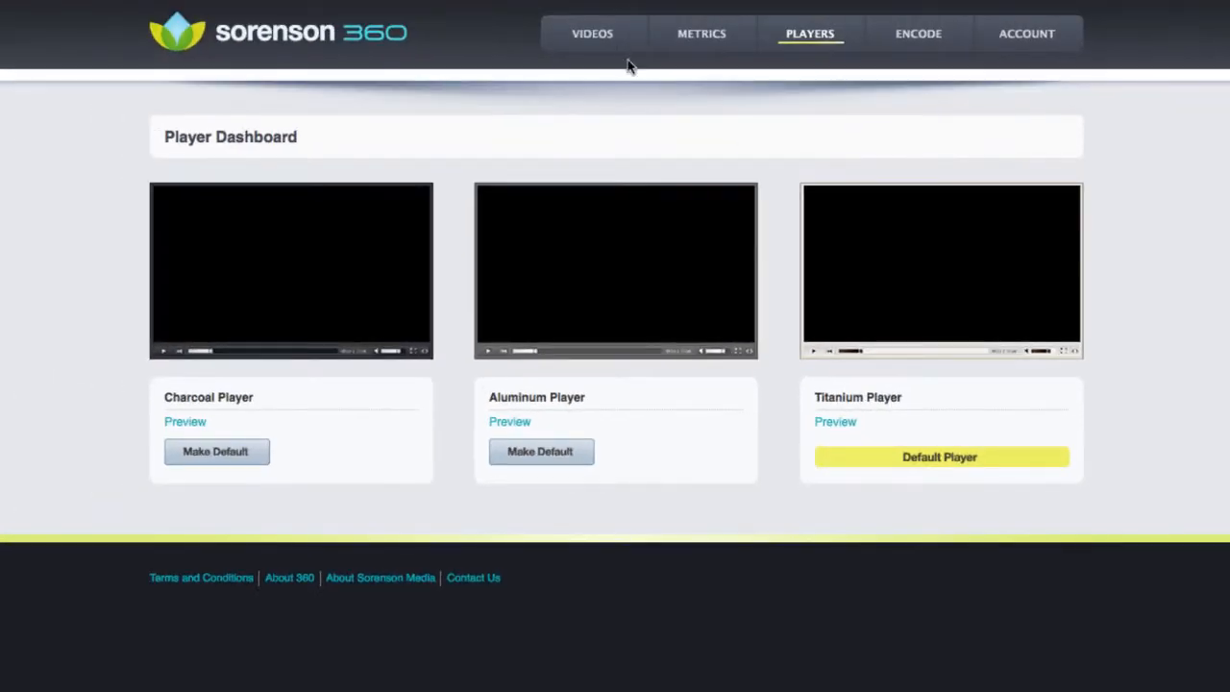
left_click(592, 35)
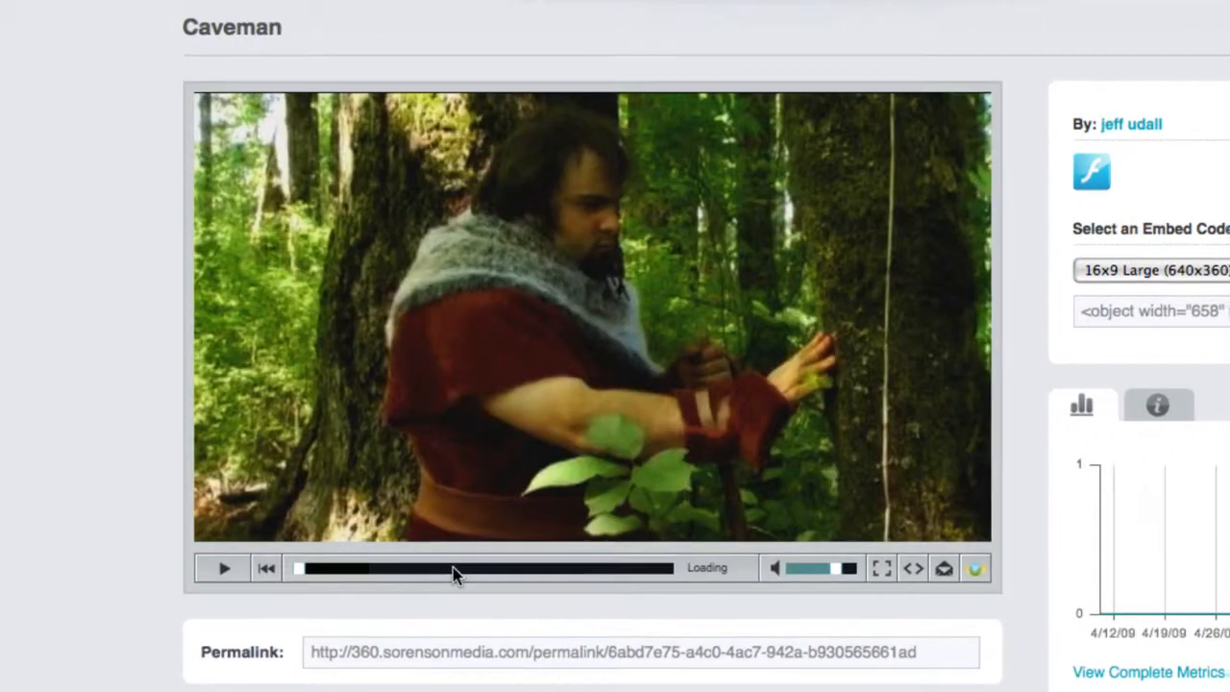
left_click(918, 30)
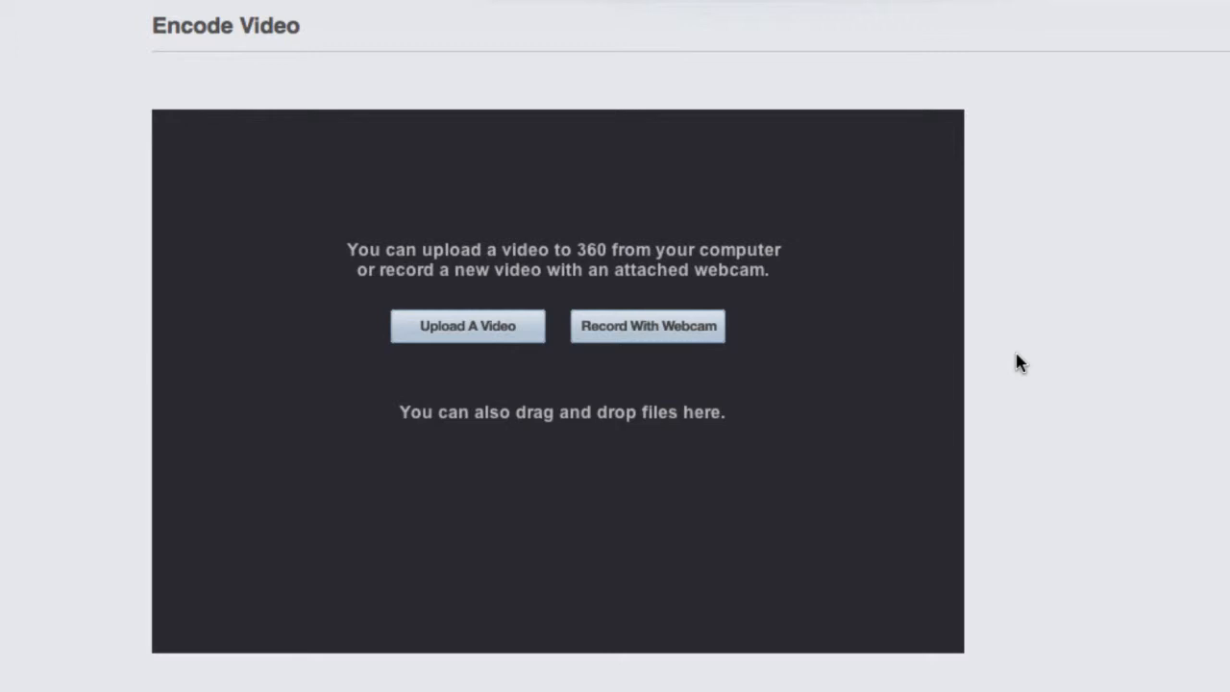
mouse_move(648, 326)
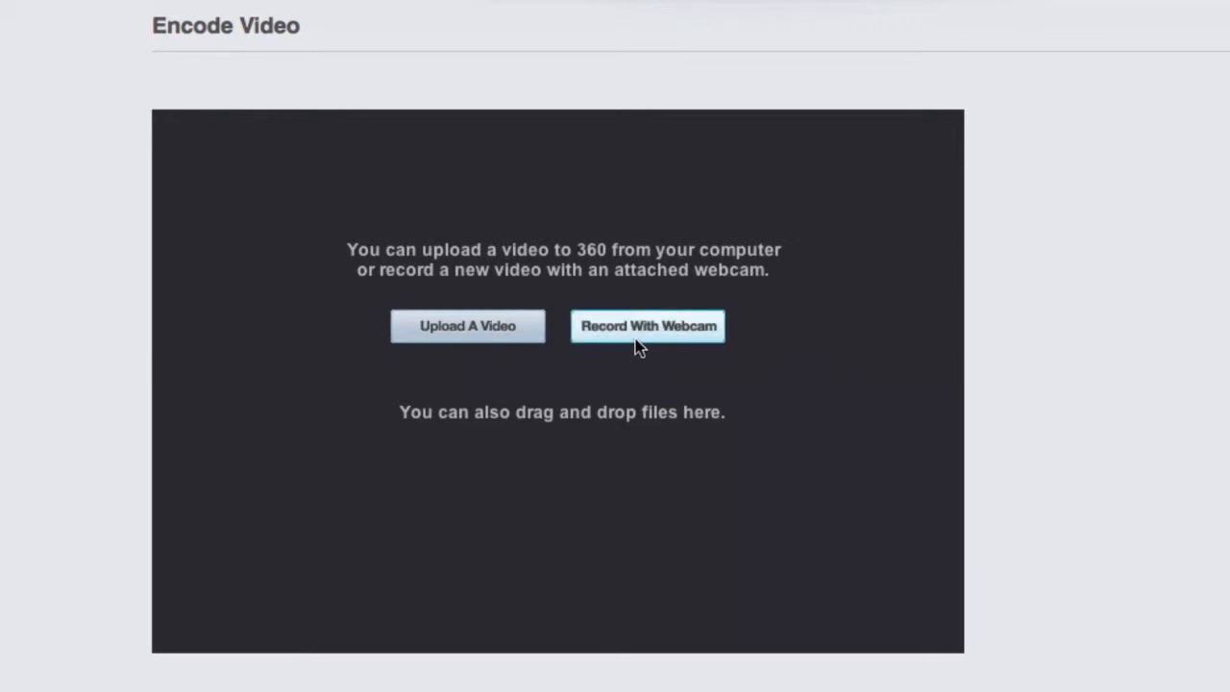
mouse_move(468, 337)
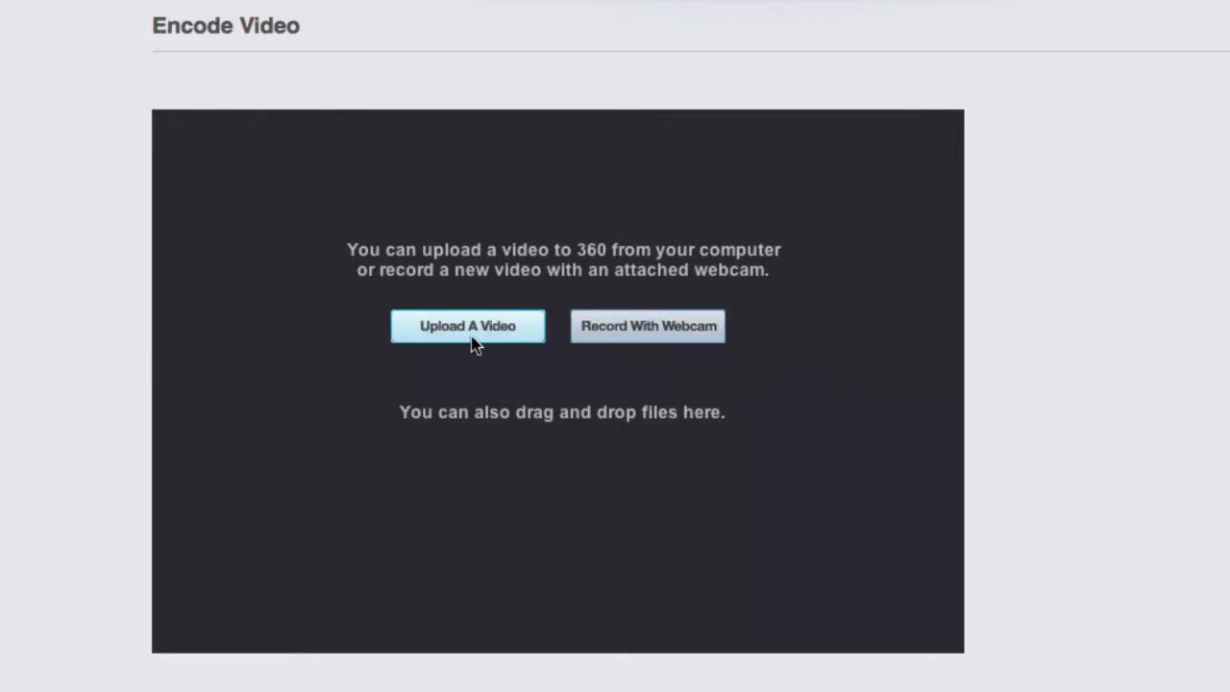
Step: Upload the Parking Meter Rates clip from Sample Videos and start encoding it
left_click(469, 327)
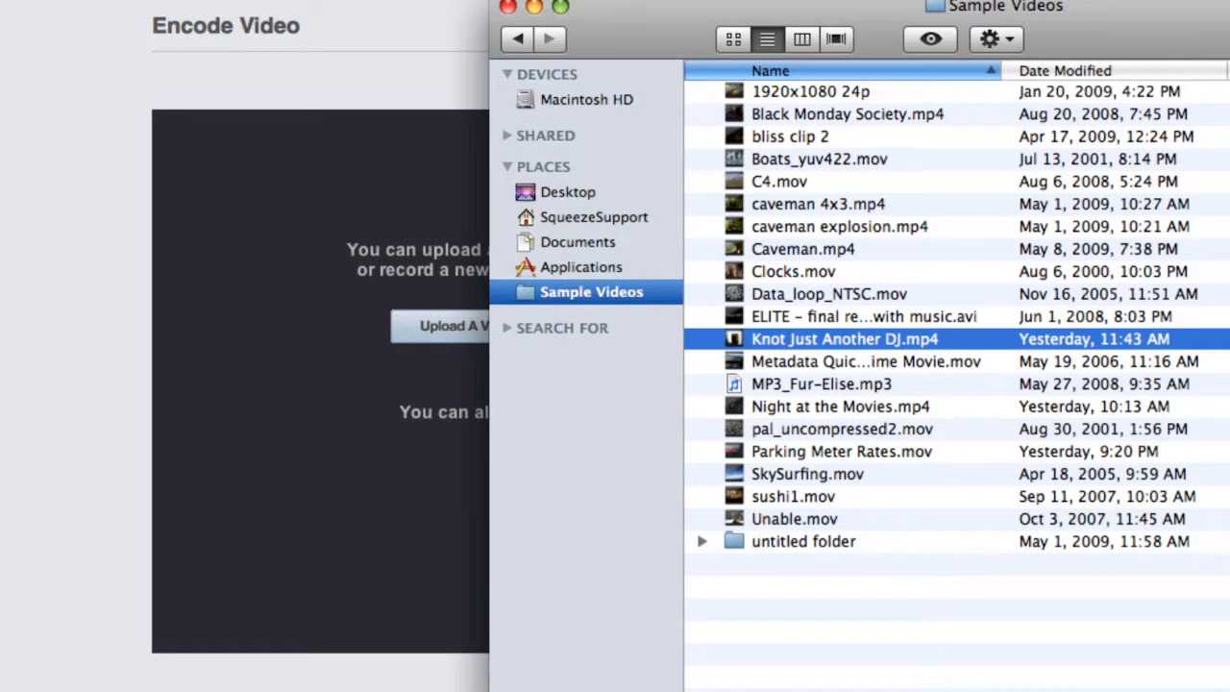
left_click(842, 450)
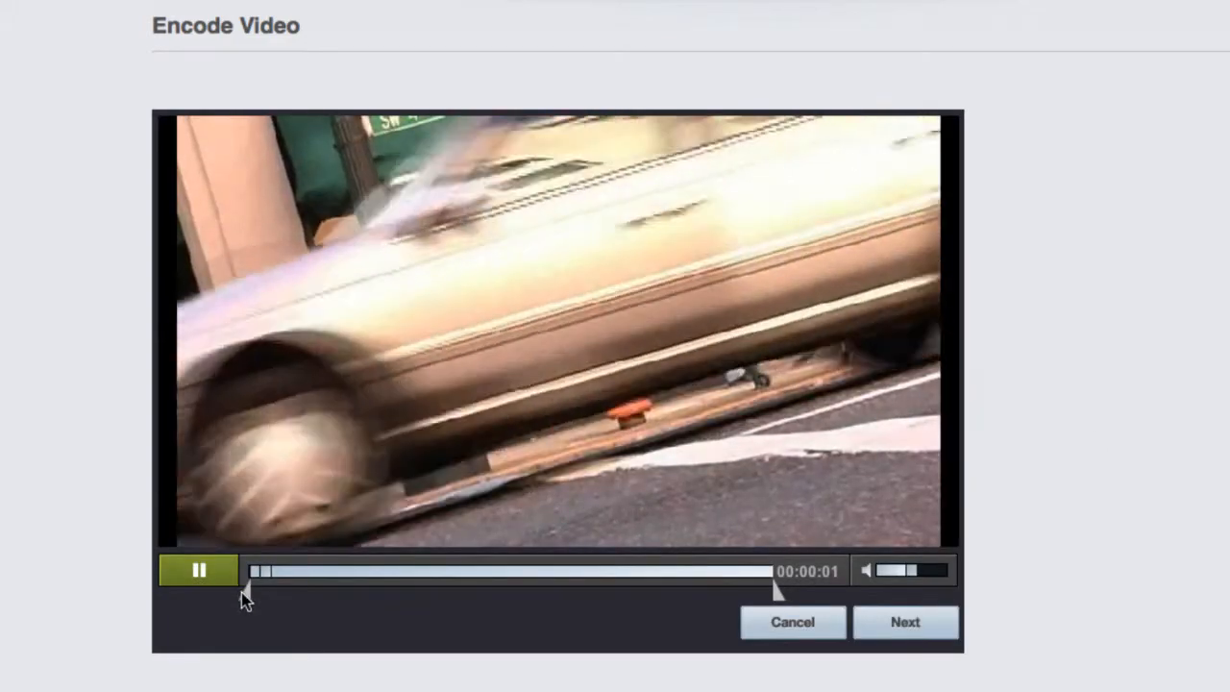
left_click(903, 623)
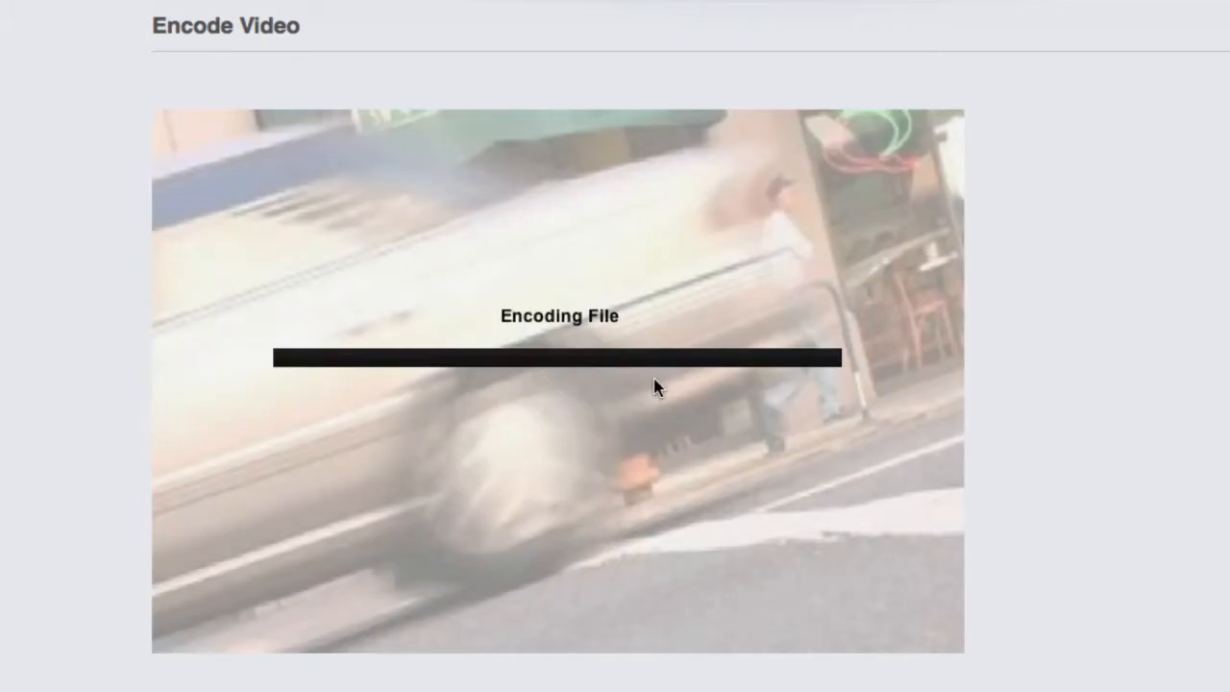
mouse_move(1060, 396)
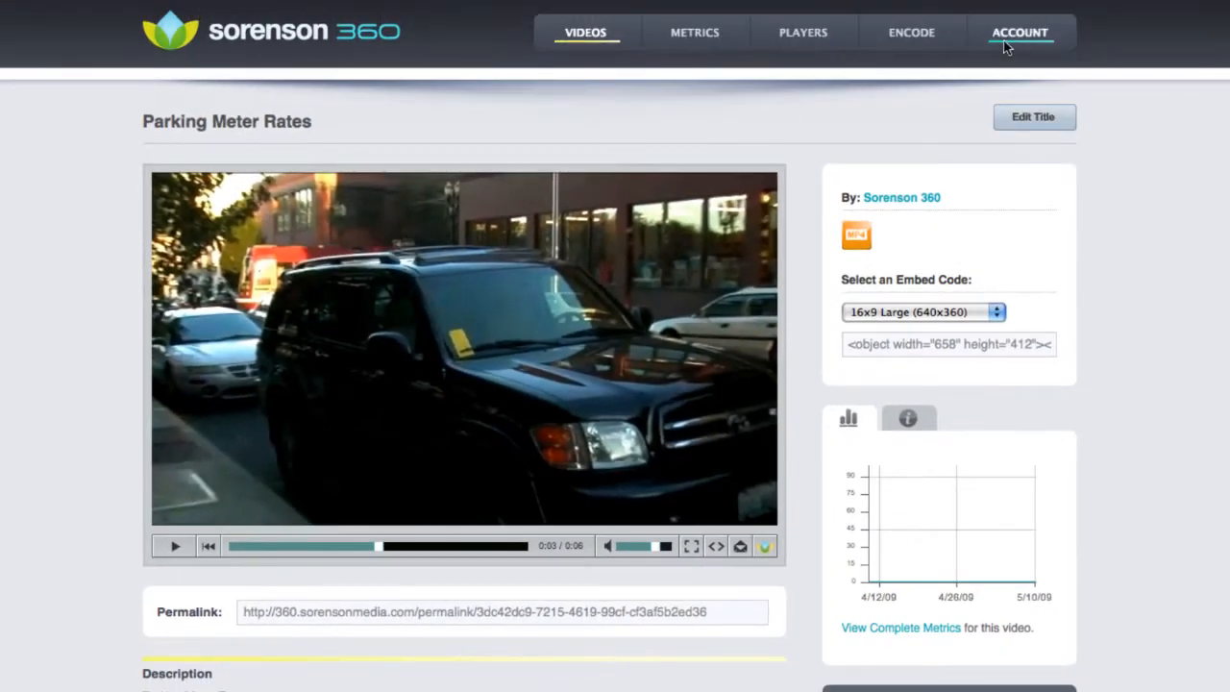
Step: View the account's plan usage: 349 of 2,500 streams and 22.3 GB storage used
left_click(1019, 31)
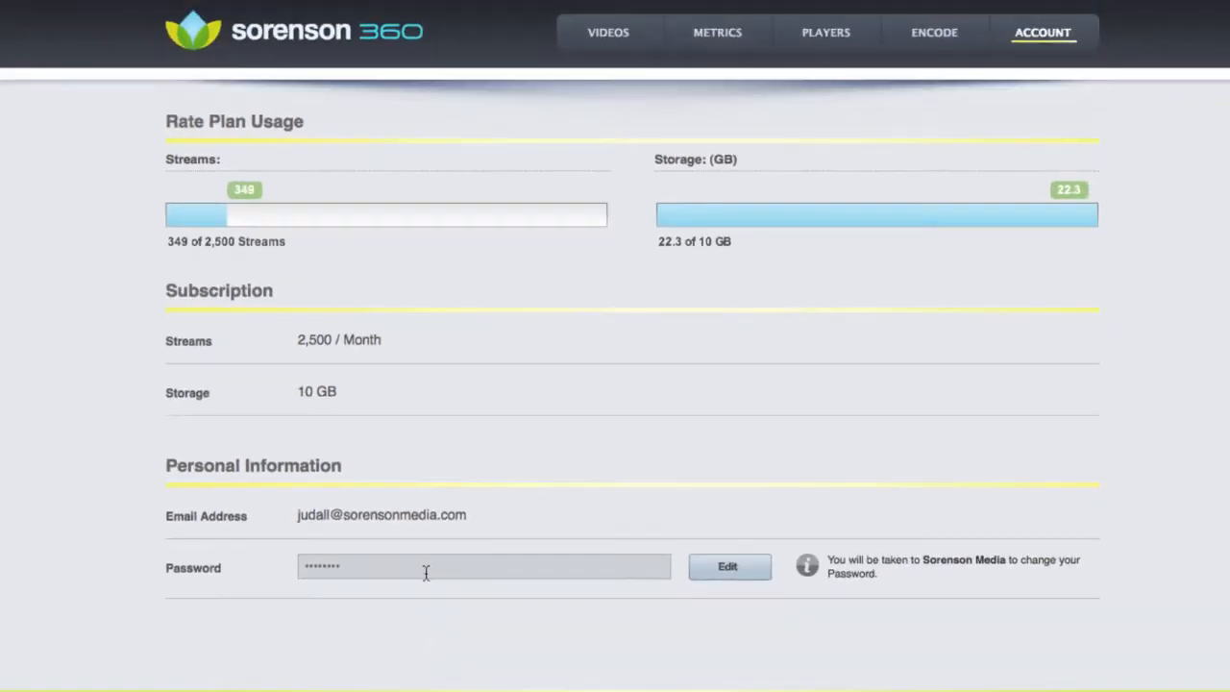
mouse_move(411, 353)
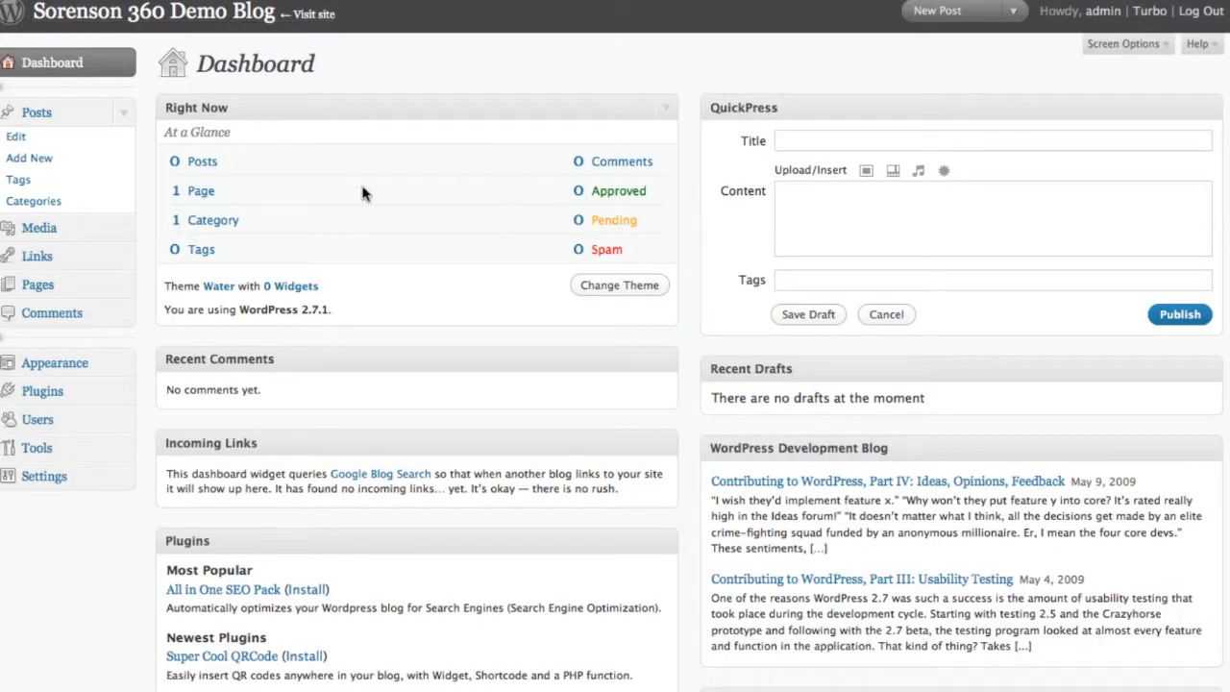
mouse_move(460, 219)
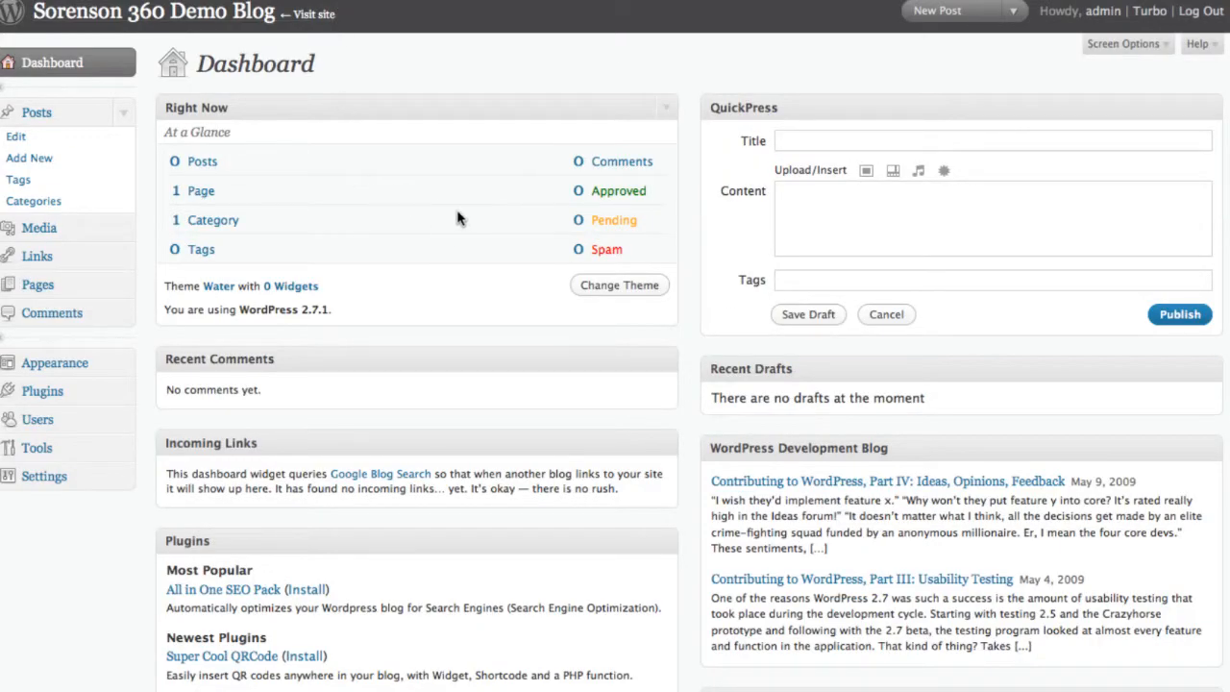
mouse_move(200, 27)
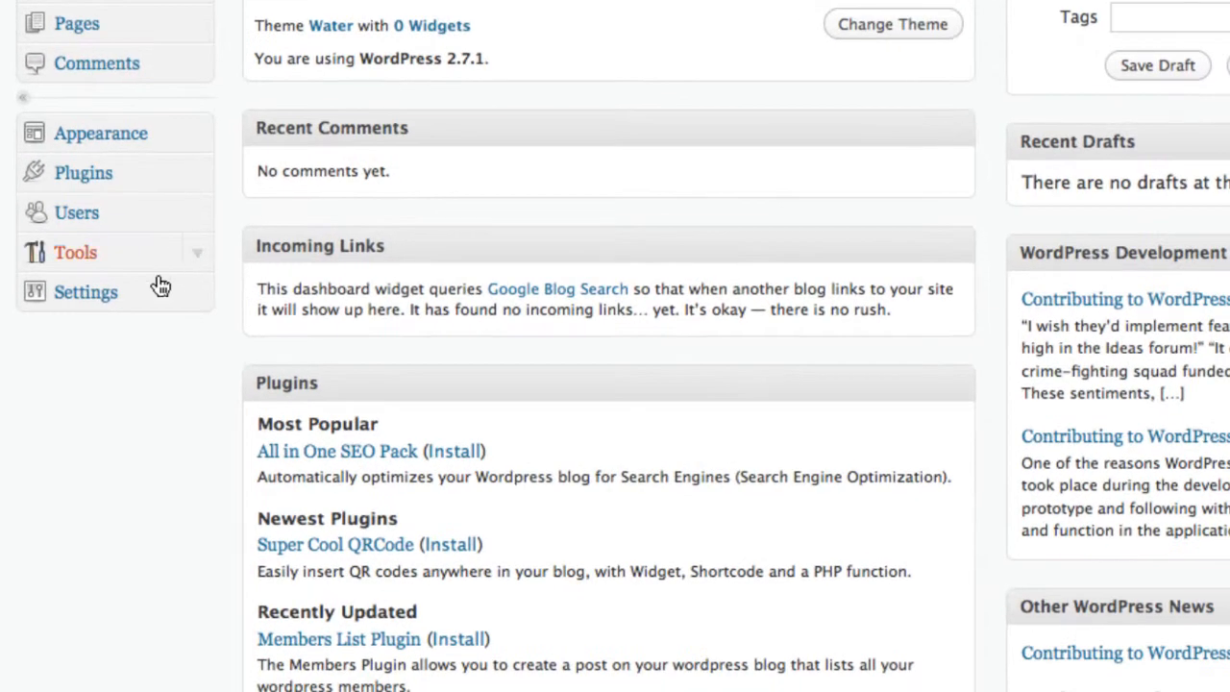
Step: Test the Sorenson 360 plugin's account login from Settings and save the plugin options
left_click(84, 292)
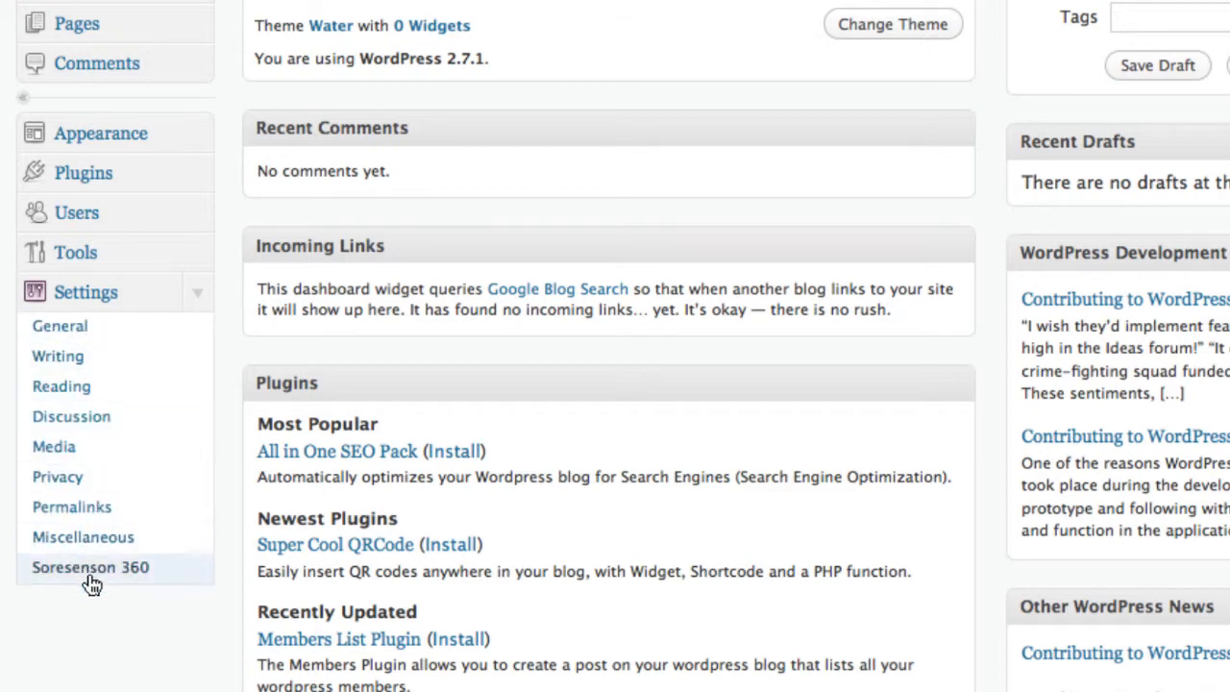
left_click(90, 567)
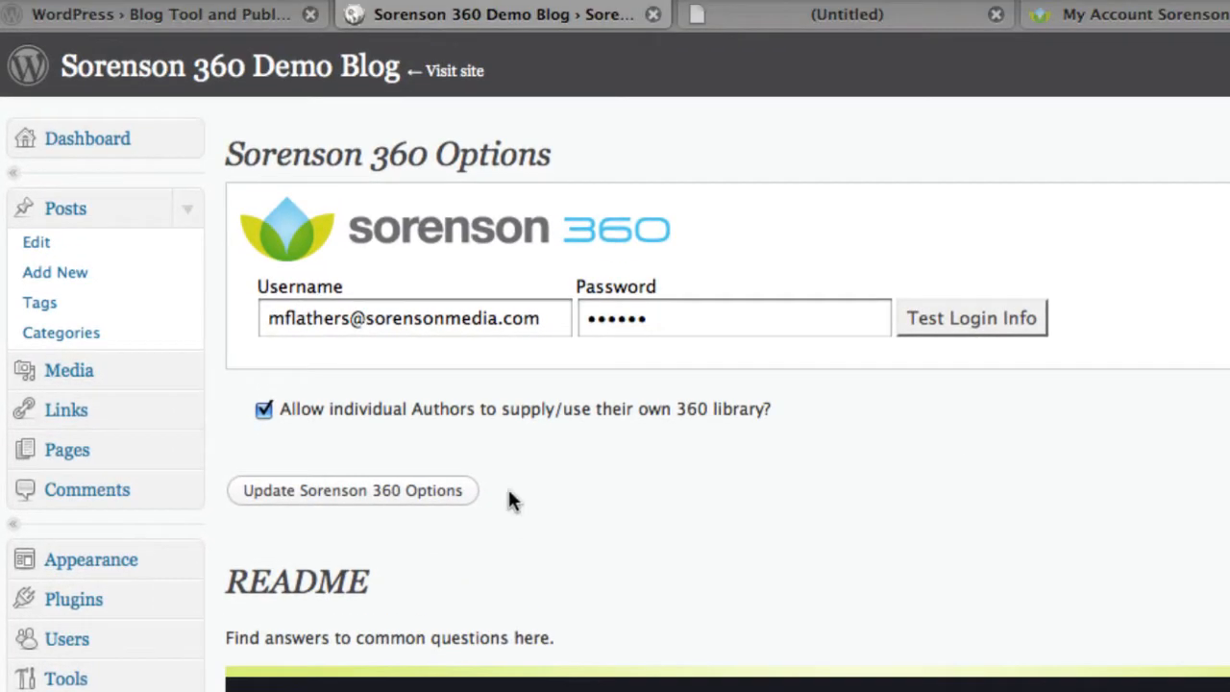
left_click(970, 319)
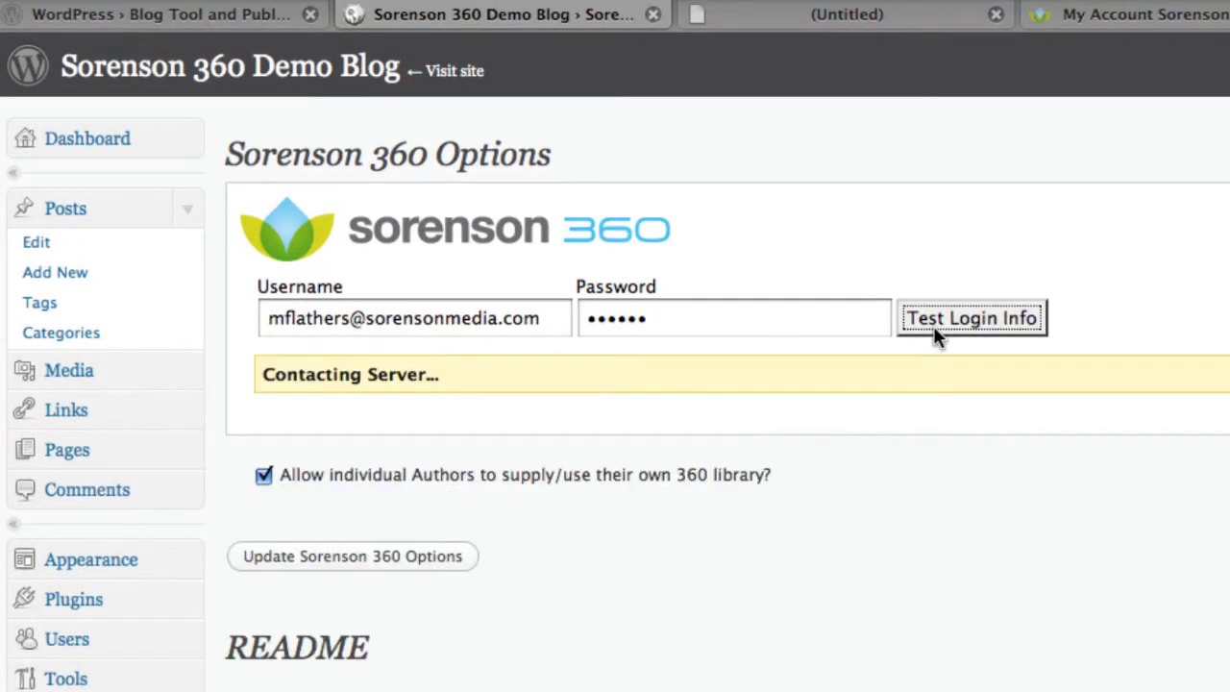
left_click(971, 319)
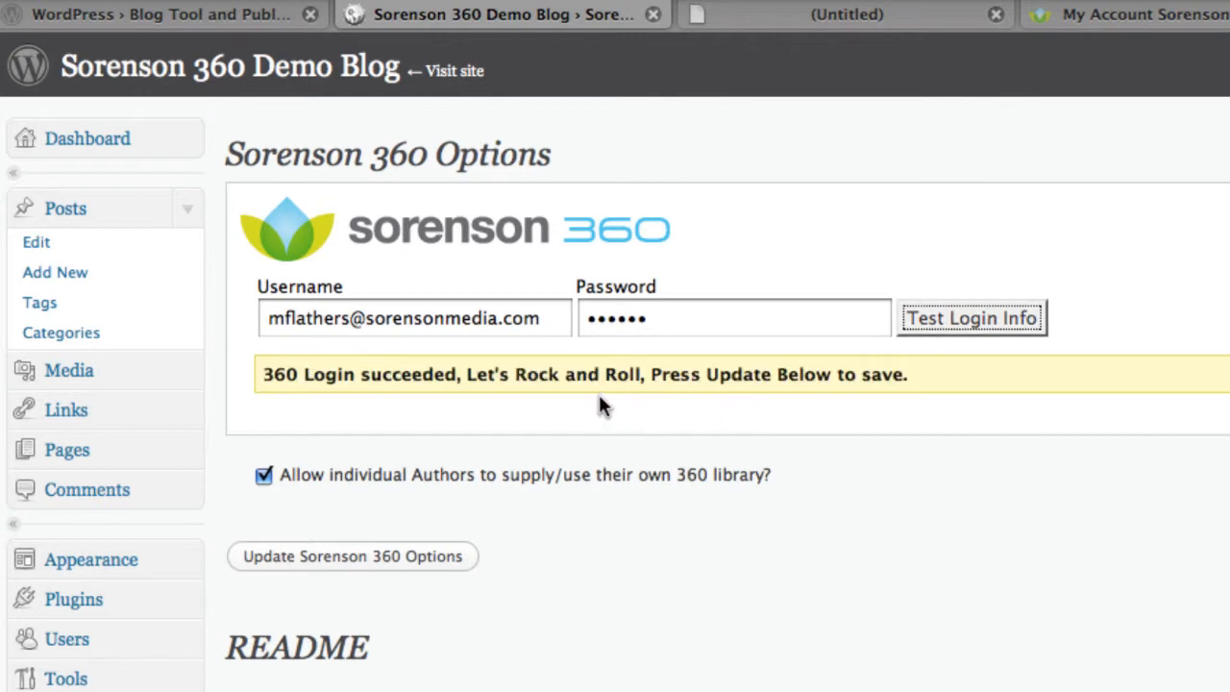
left_click(351, 556)
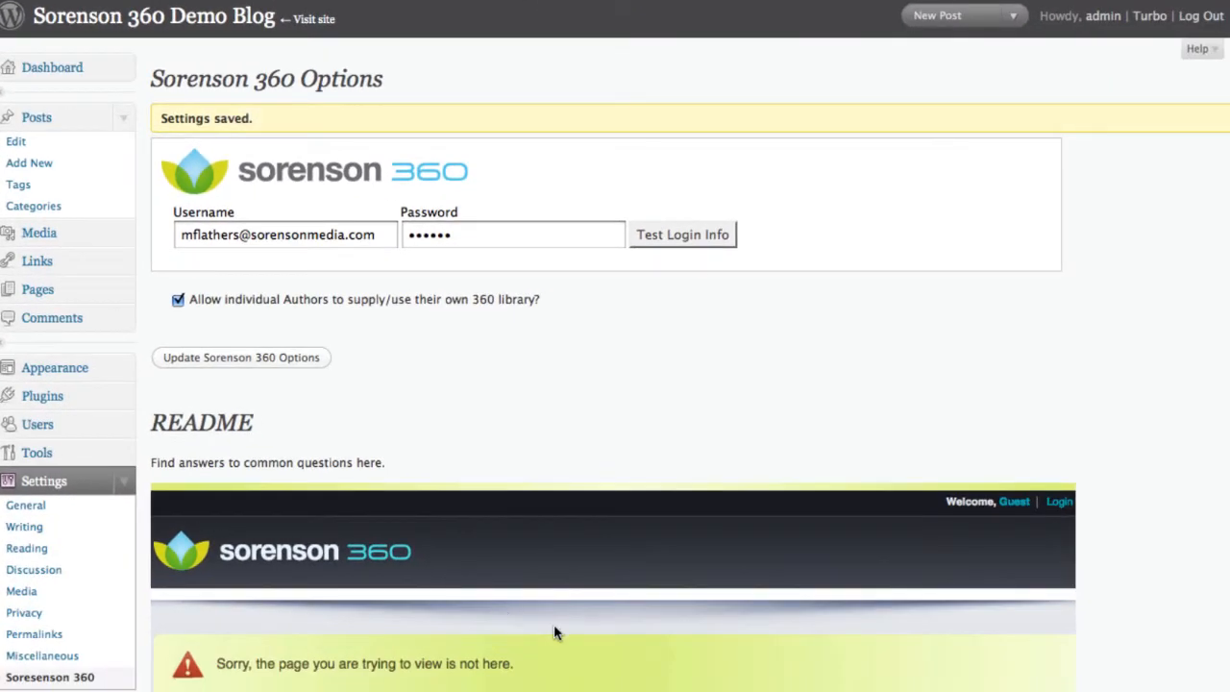
mouse_move(42, 179)
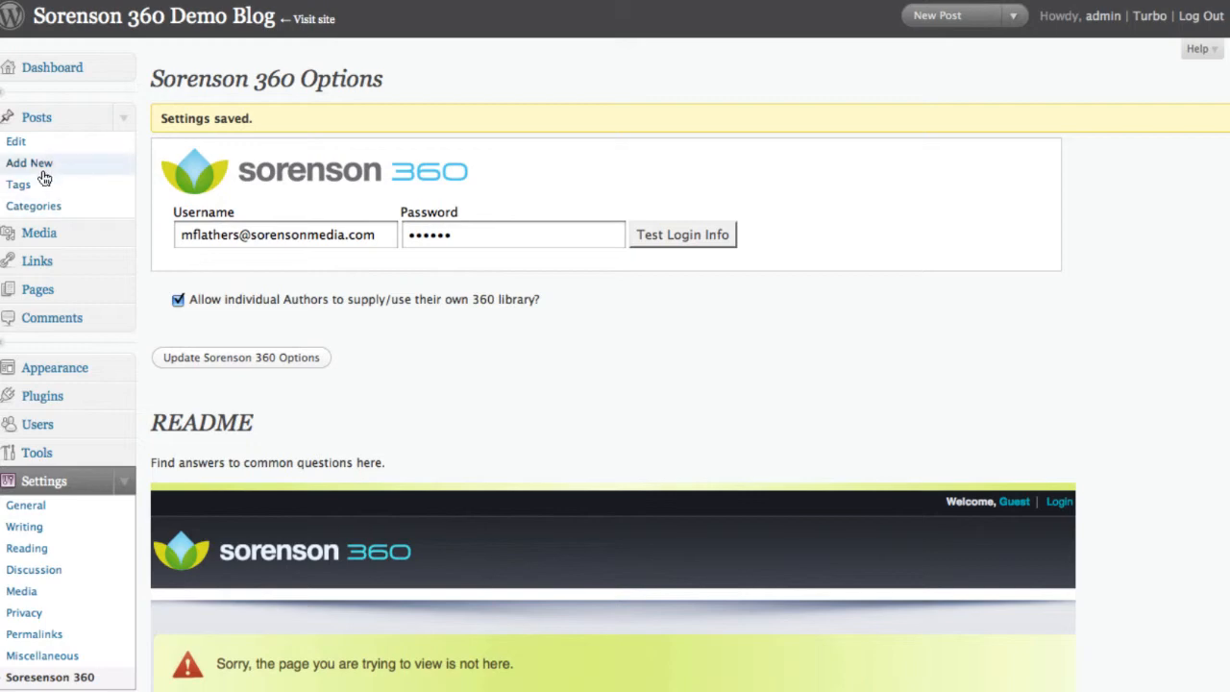
Step: Start a new blog post
left_click(29, 161)
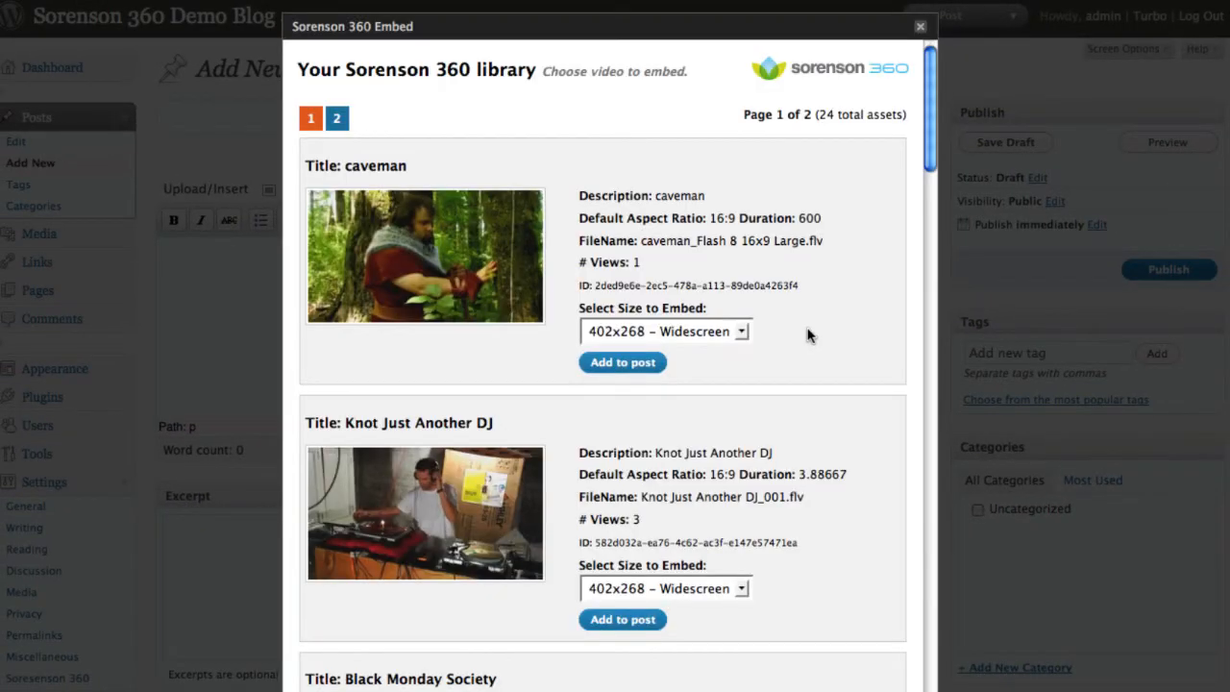
mouse_move(791, 345)
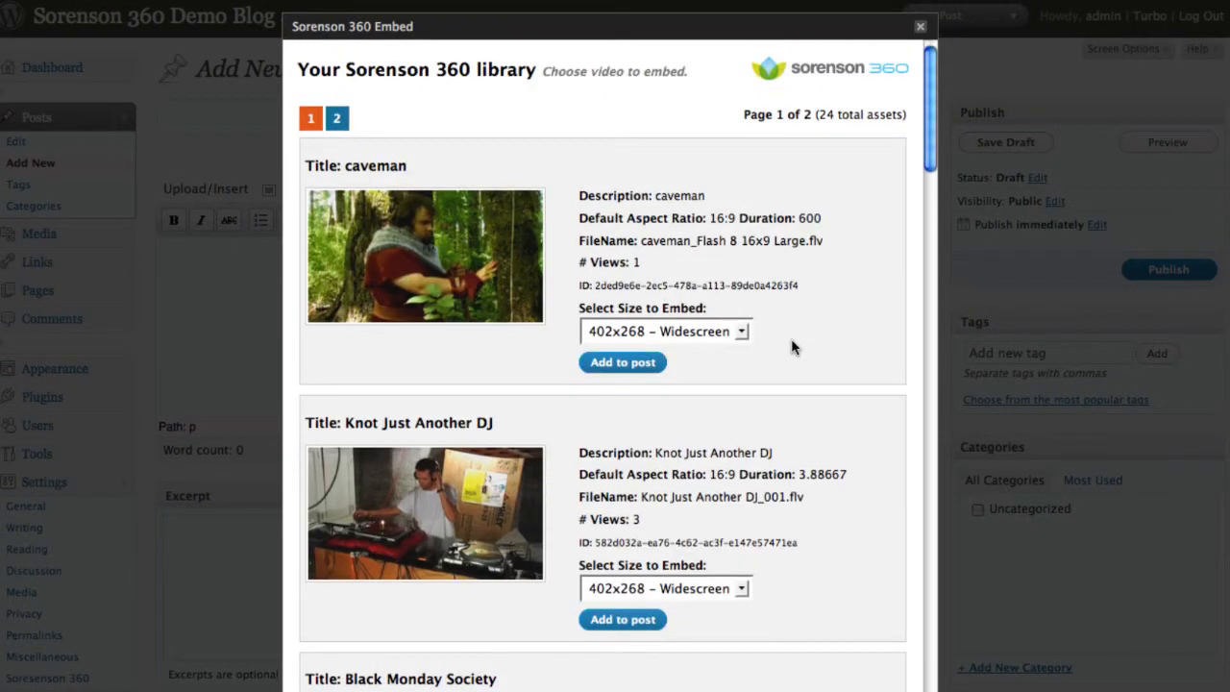
Step: Insert the caveman video from the 360 library at 530x340 widescreen
left_click(665, 330)
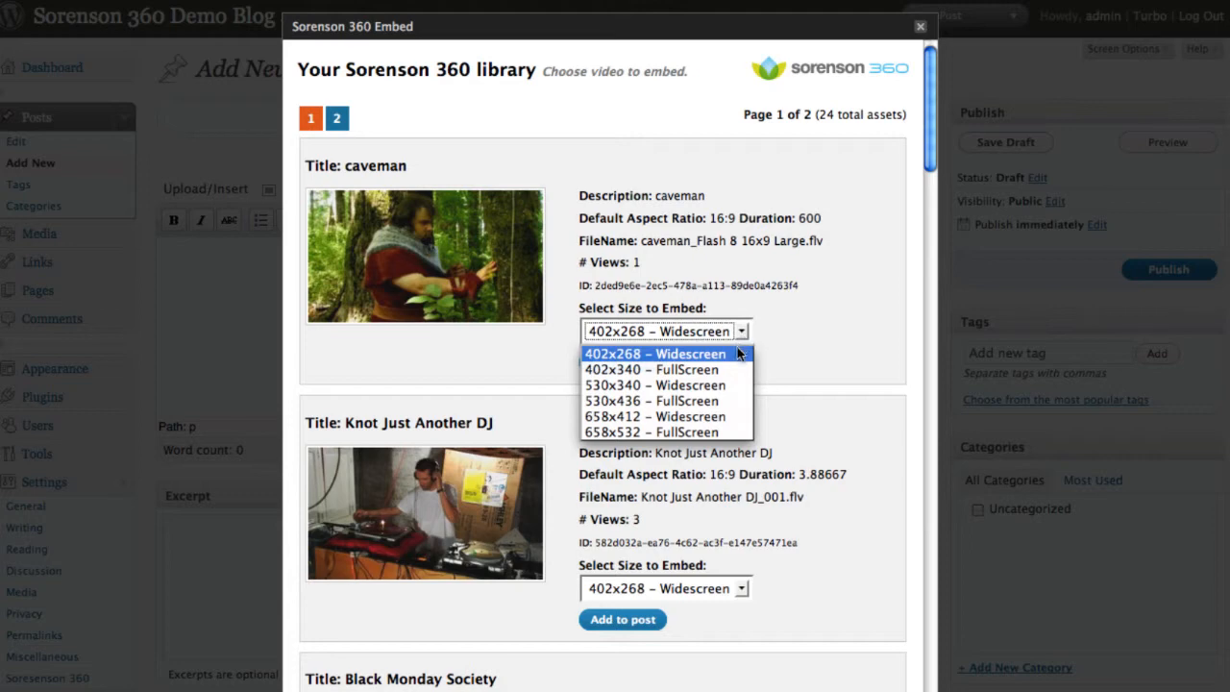
left_click(654, 384)
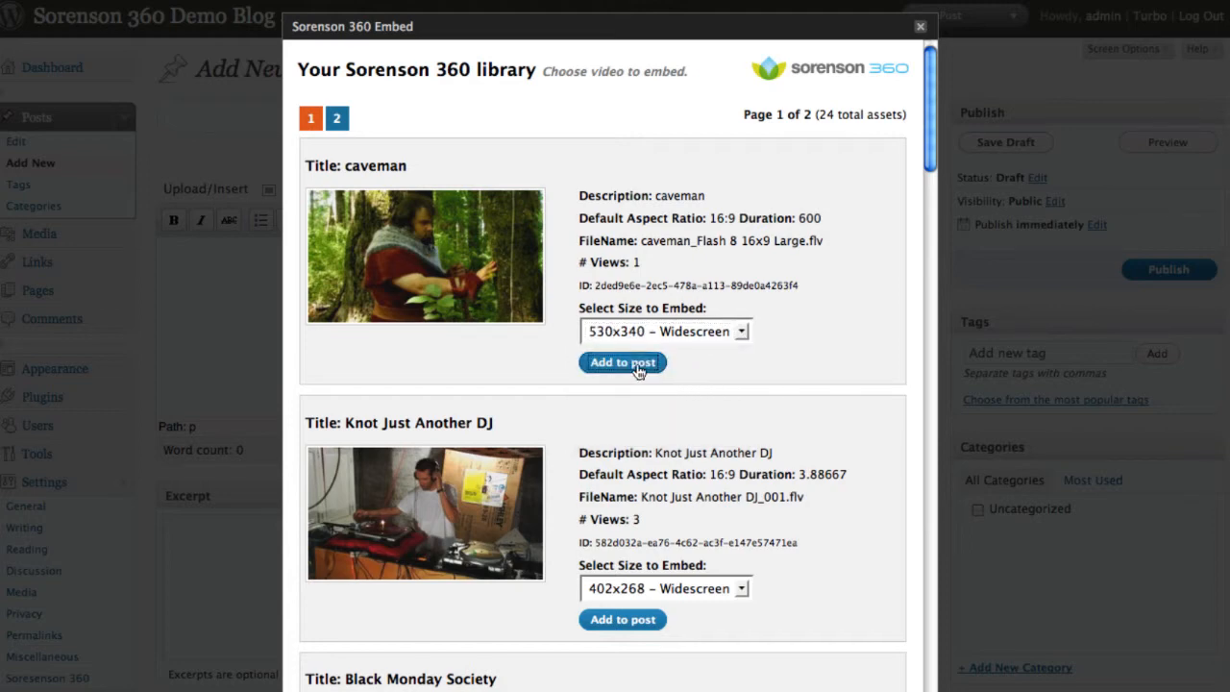
left_click(623, 361)
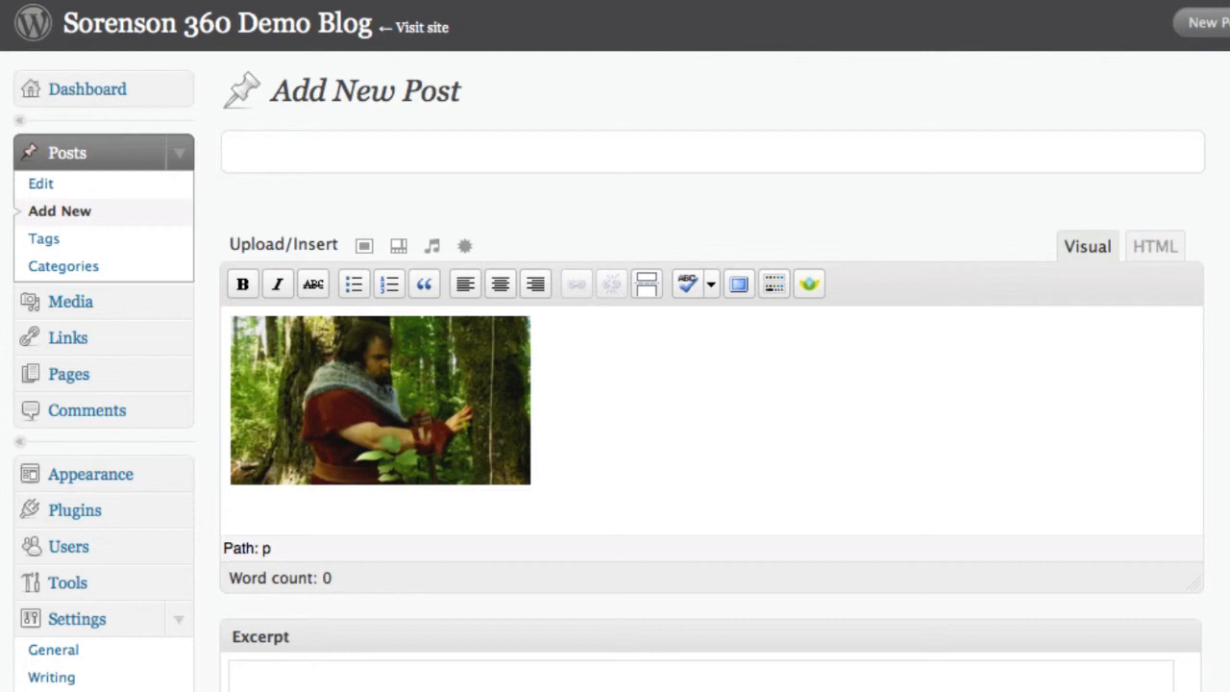
Step: Write "Here's my video!", title the post Caveman, publish it and view it on the blog
type("Here's my video!")
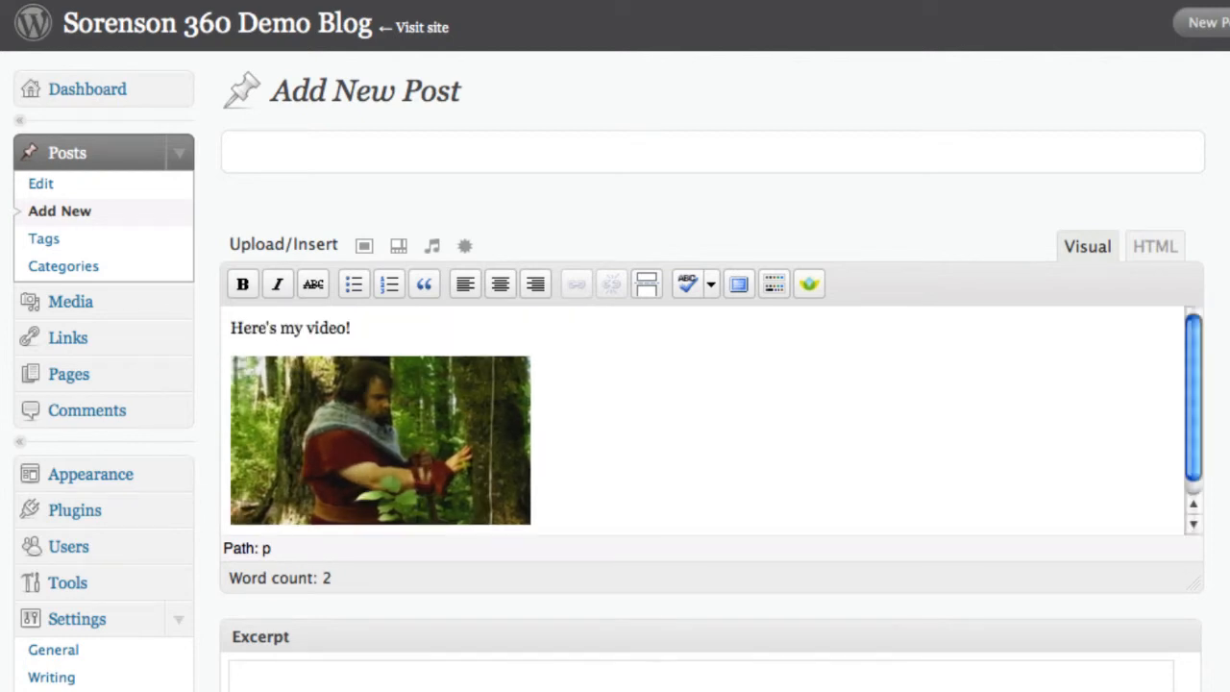
type("Caveman")
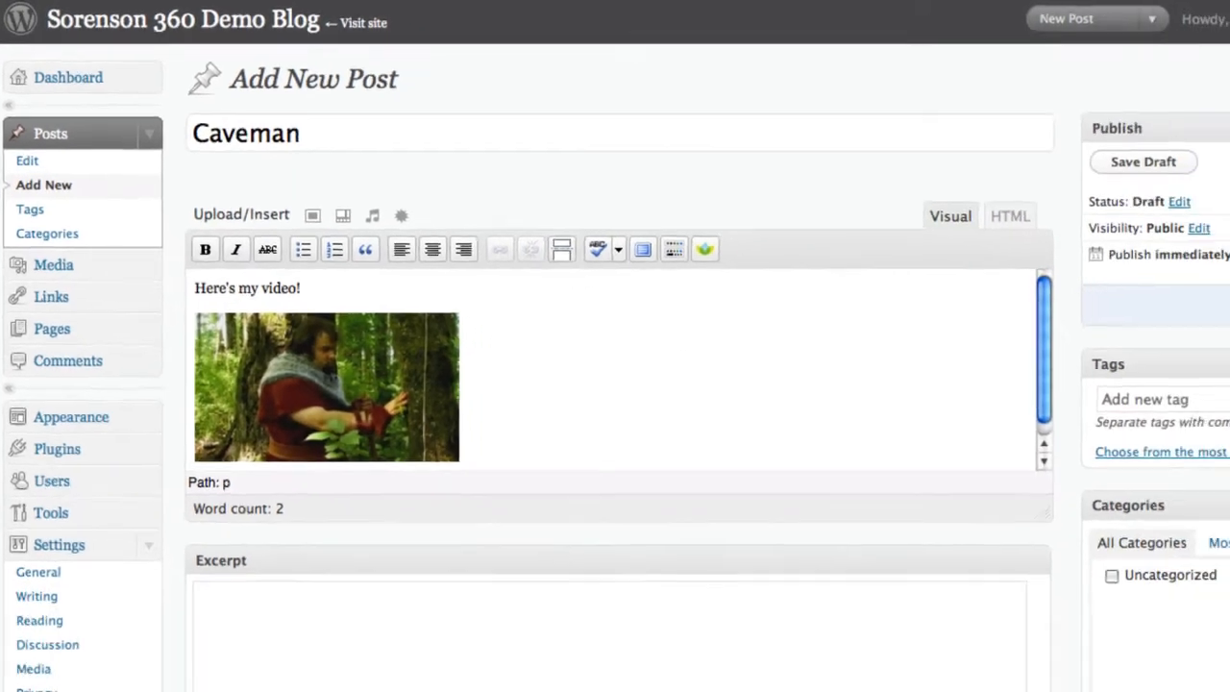
left_click(1142, 161)
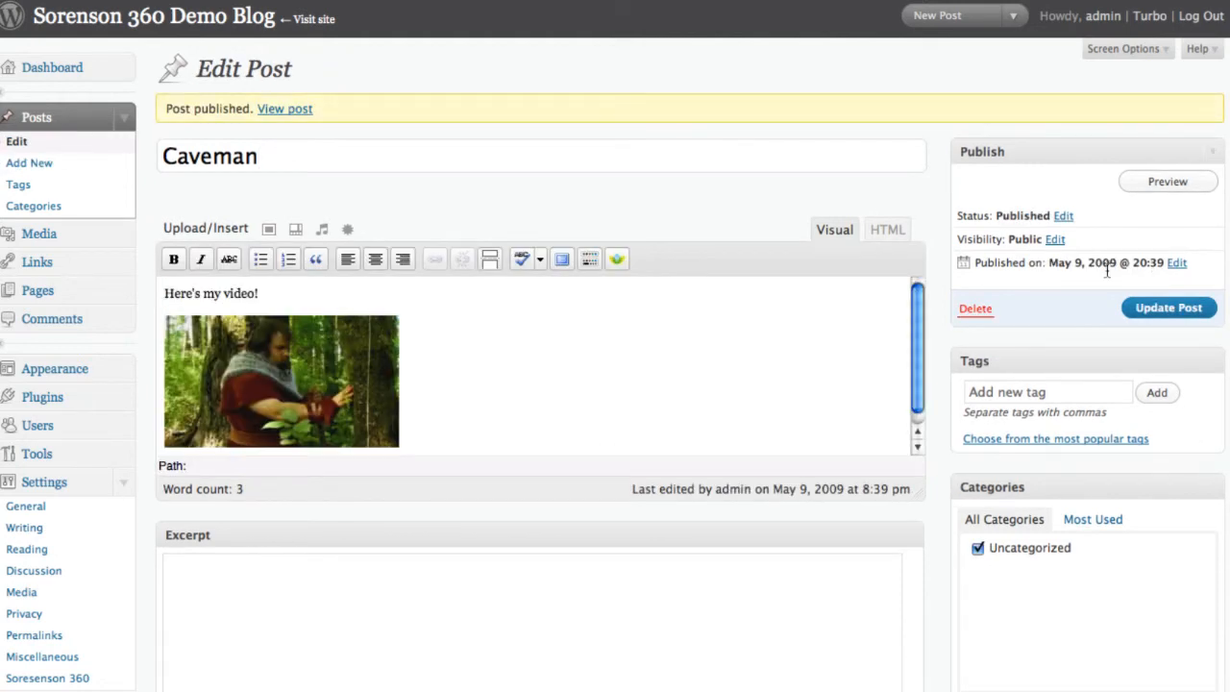
left_click(284, 107)
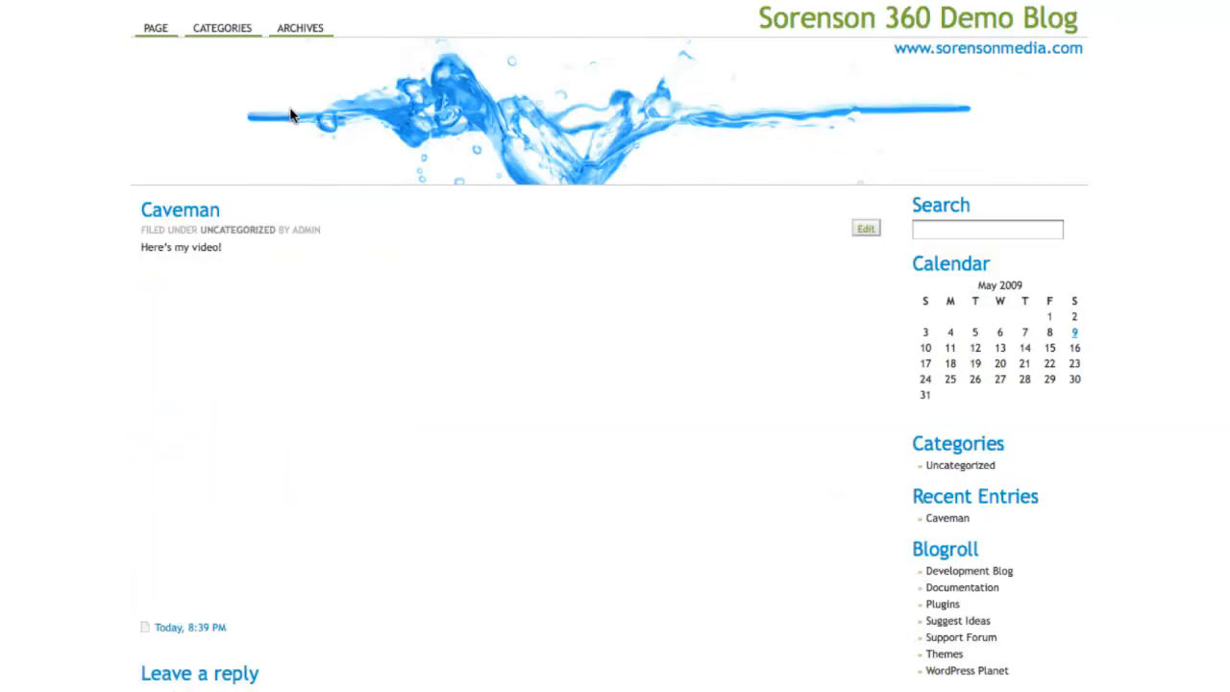